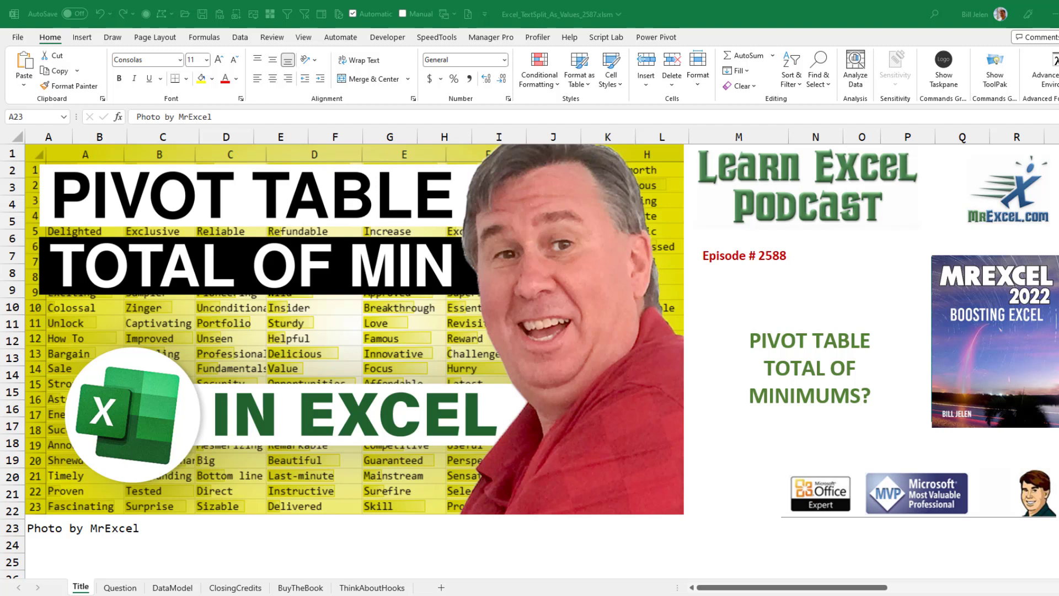
mouse_move(895, 369)
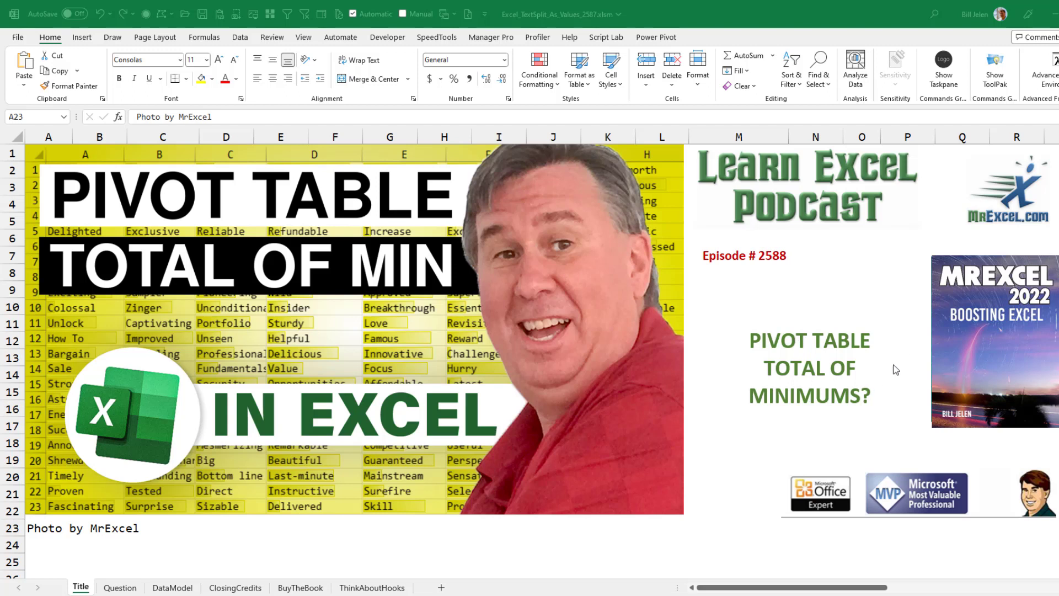
mouse_move(118, 590)
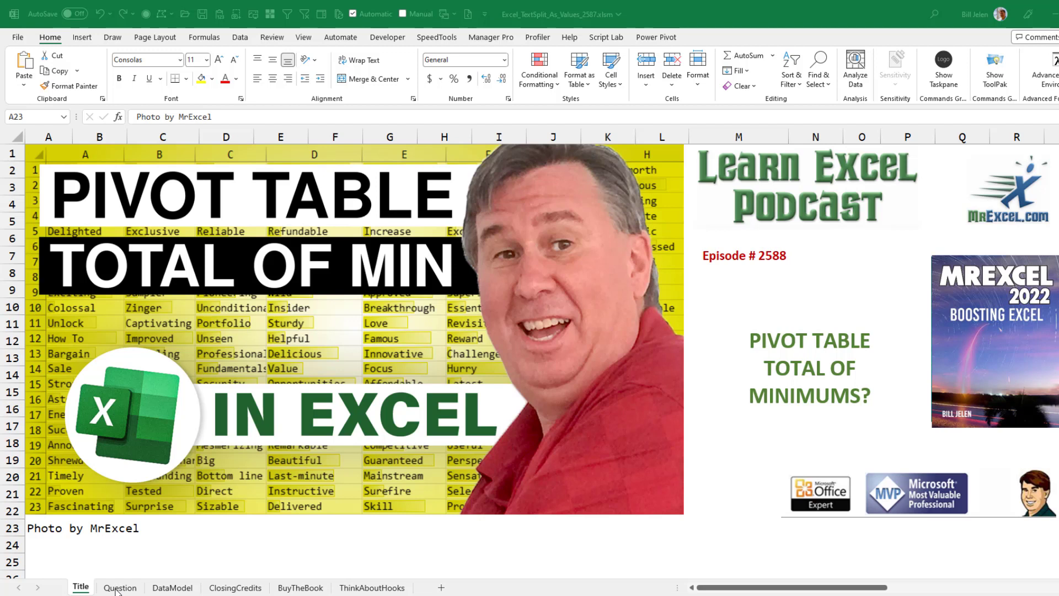
- Show the Question sheet with the viewer's request to sum sector minimums in the grand total
click(120, 587)
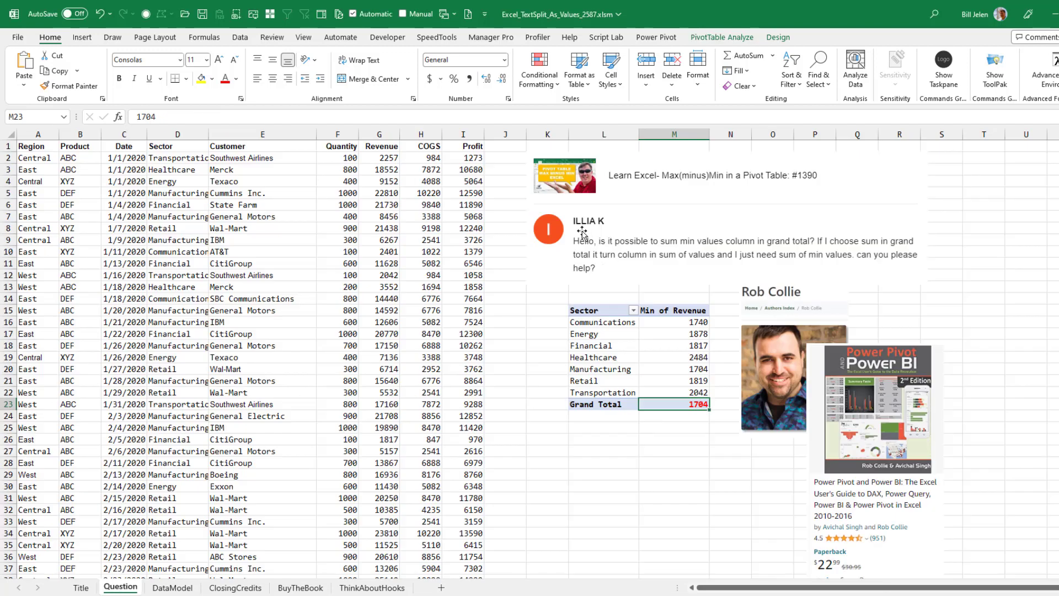
mouse_move(667, 331)
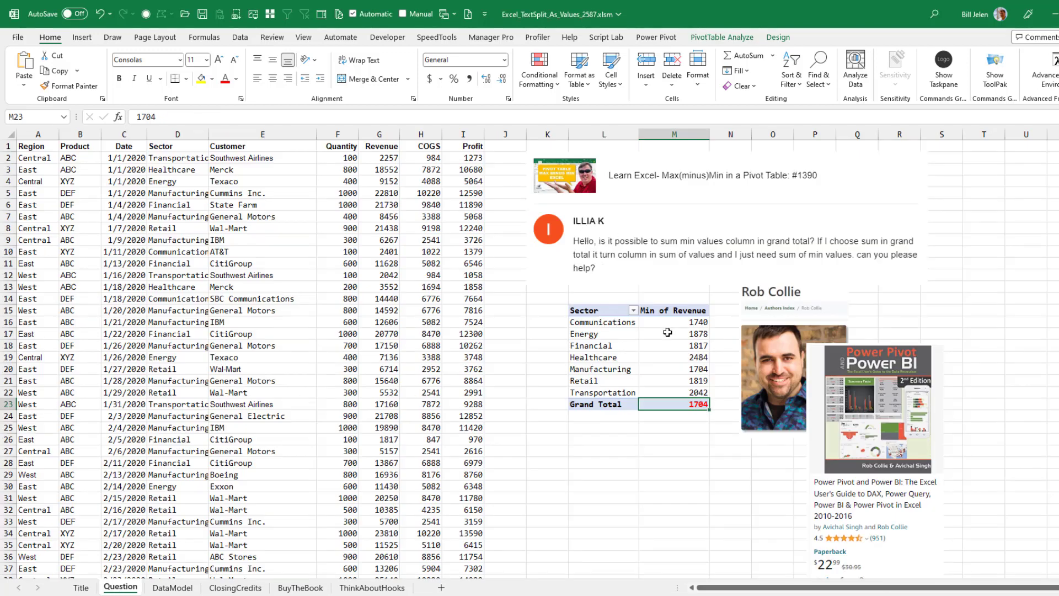
mouse_move(681, 388)
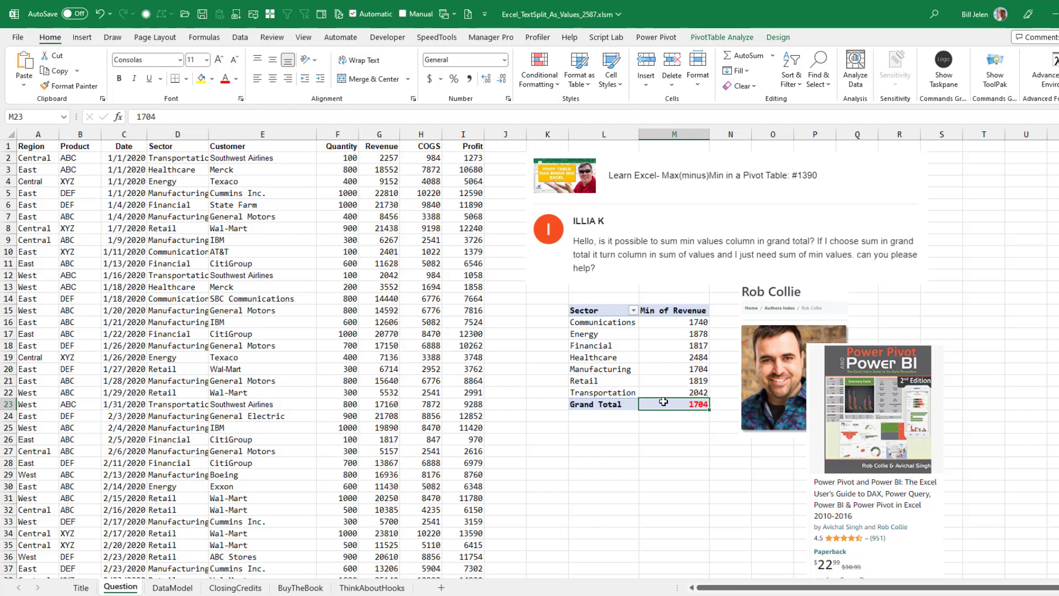
mouse_move(602, 391)
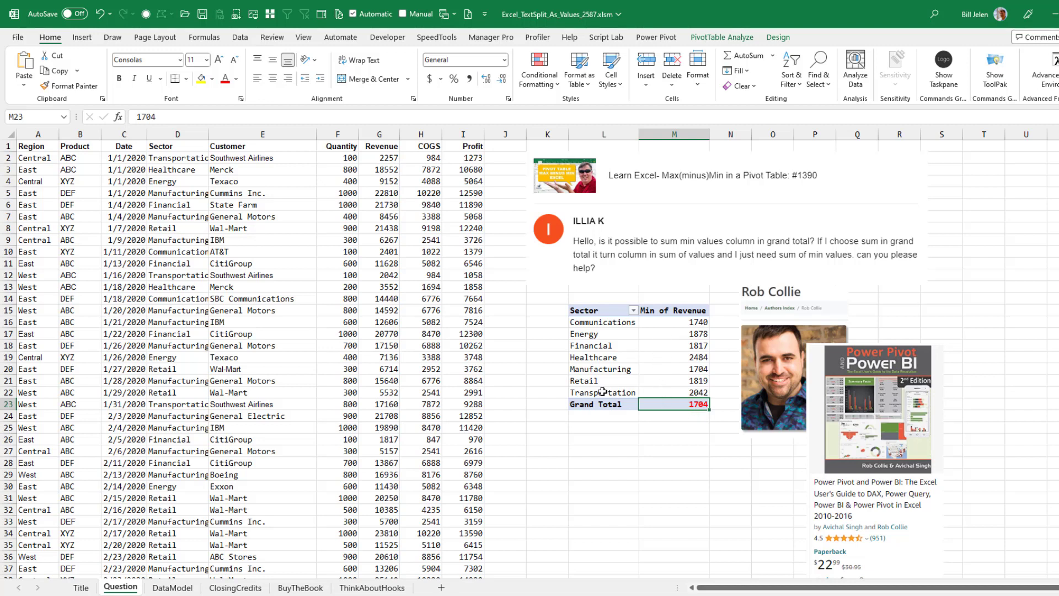
mouse_move(688, 424)
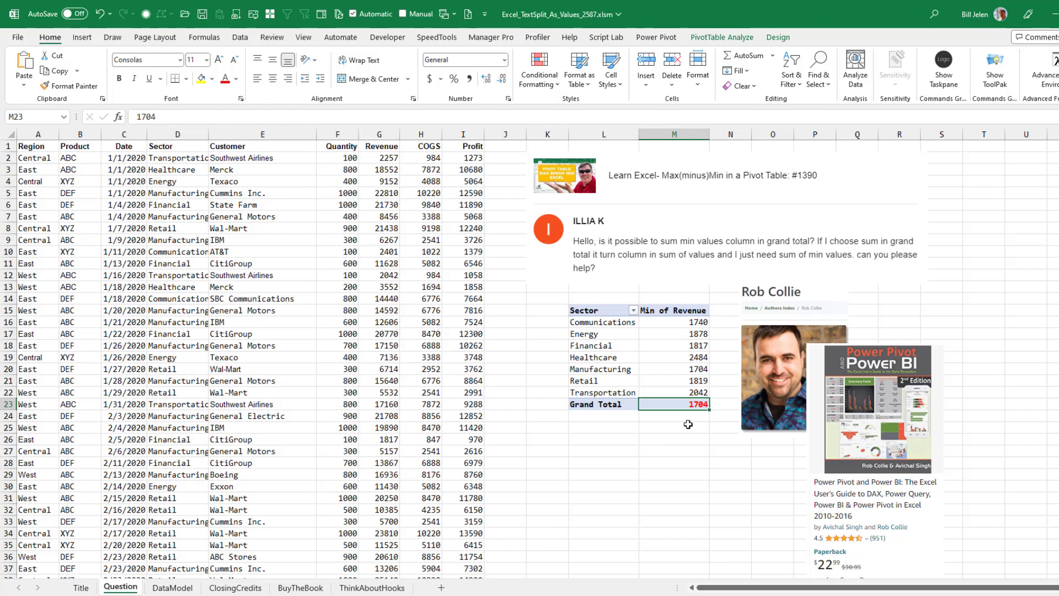
mouse_move(681, 430)
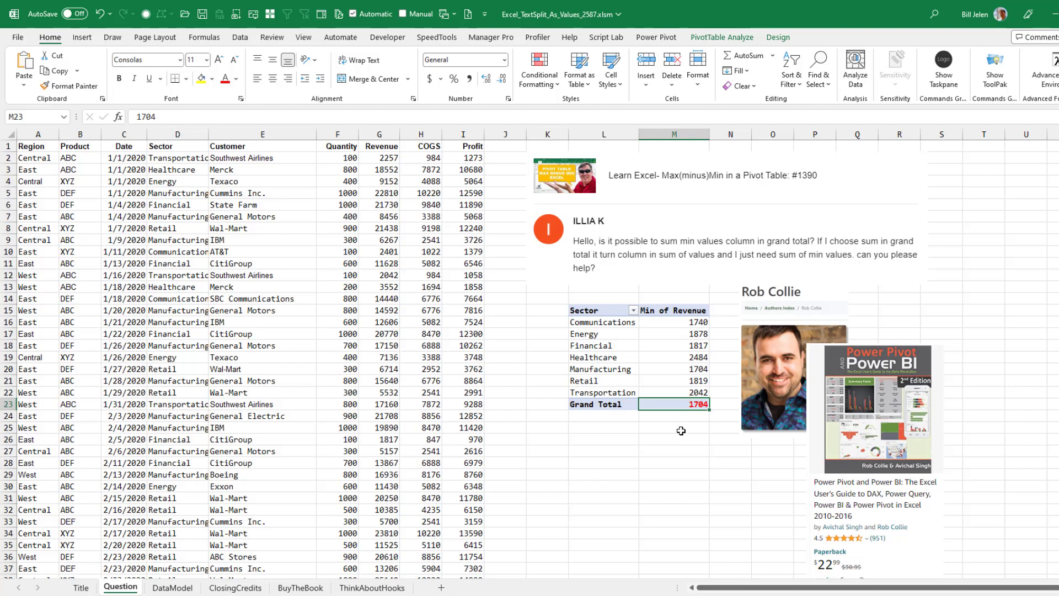
mouse_move(900, 439)
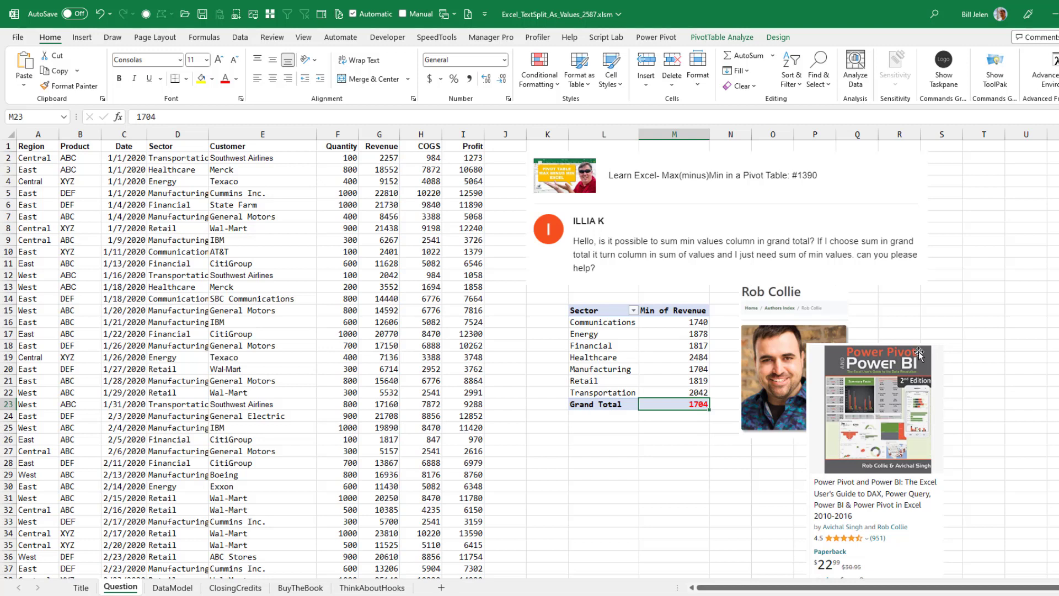
mouse_move(710, 508)
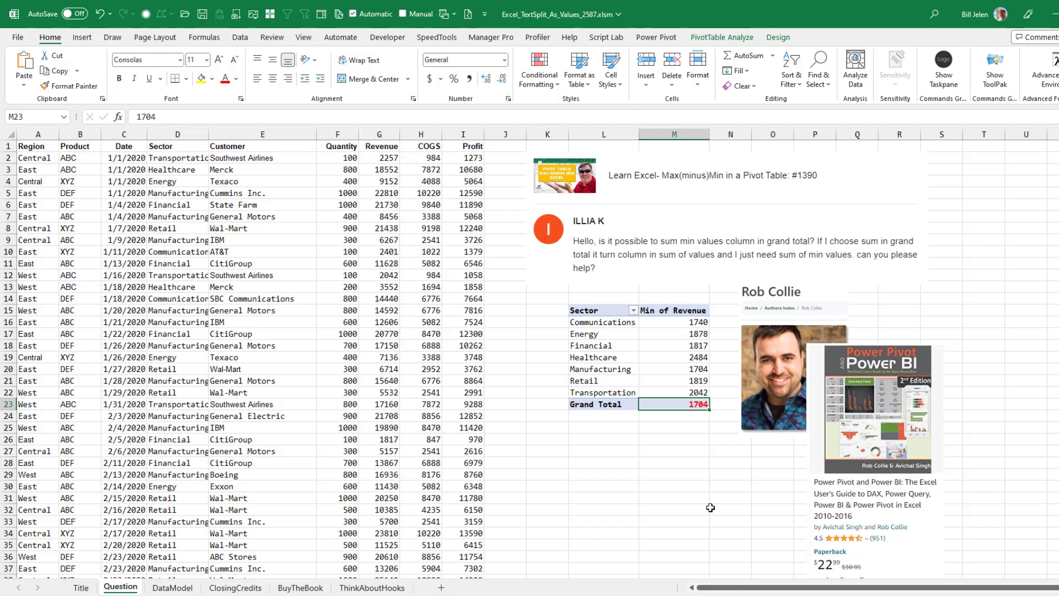
mouse_move(710, 507)
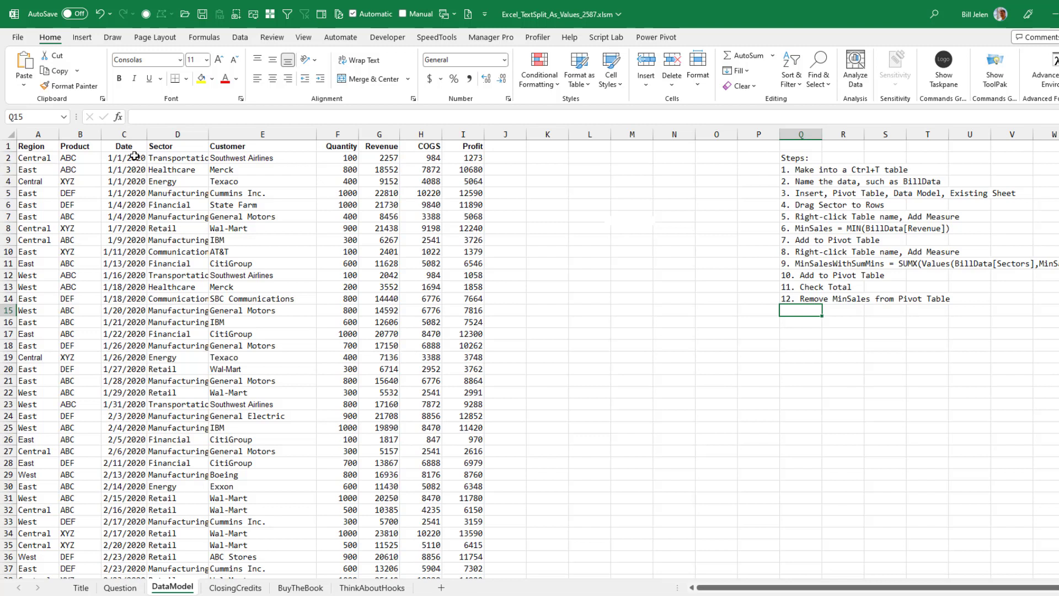
- Convert the sales data into a table with headers and begin renaming it BillData
click(123, 157)
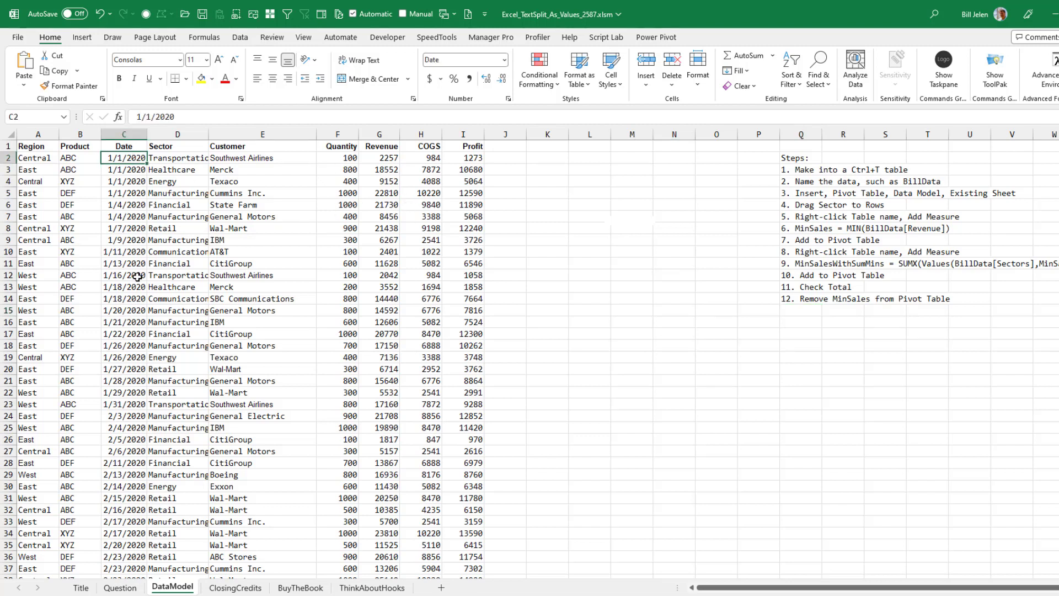
key(ctrl+t)
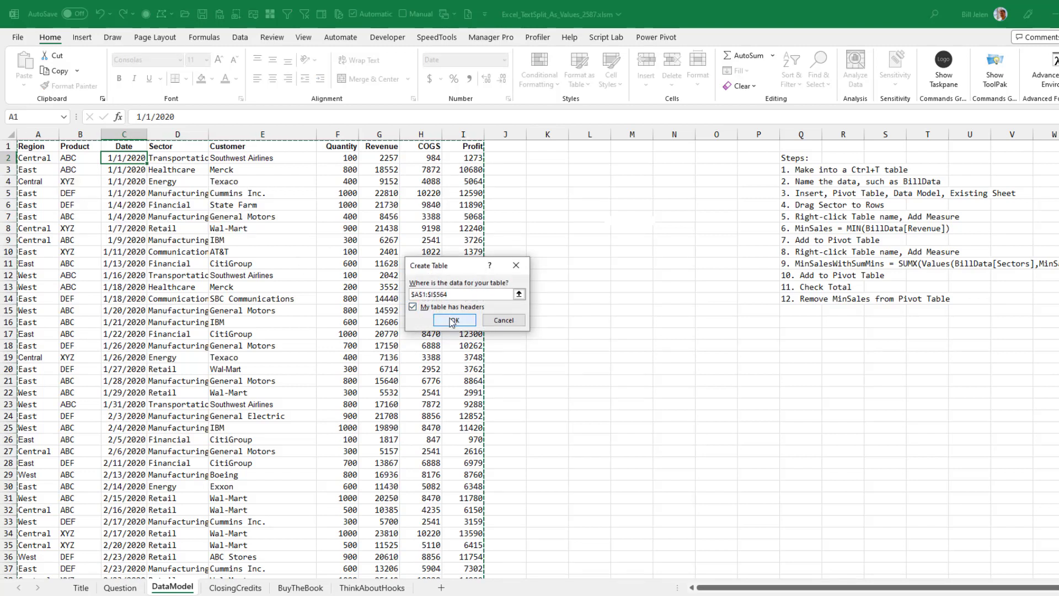
click(453, 320)
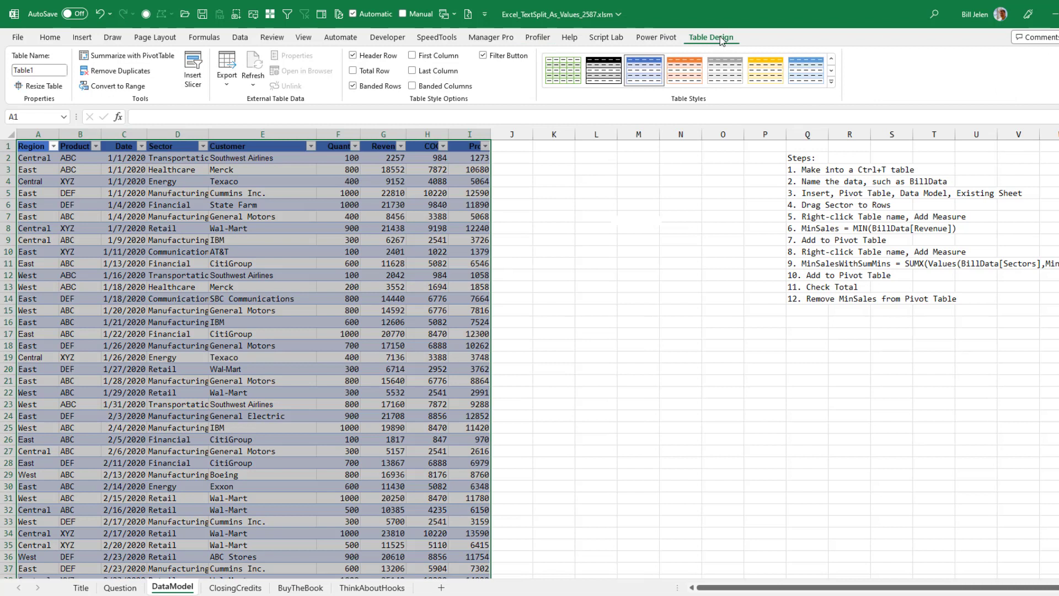
click(39, 69)
text(BillData)
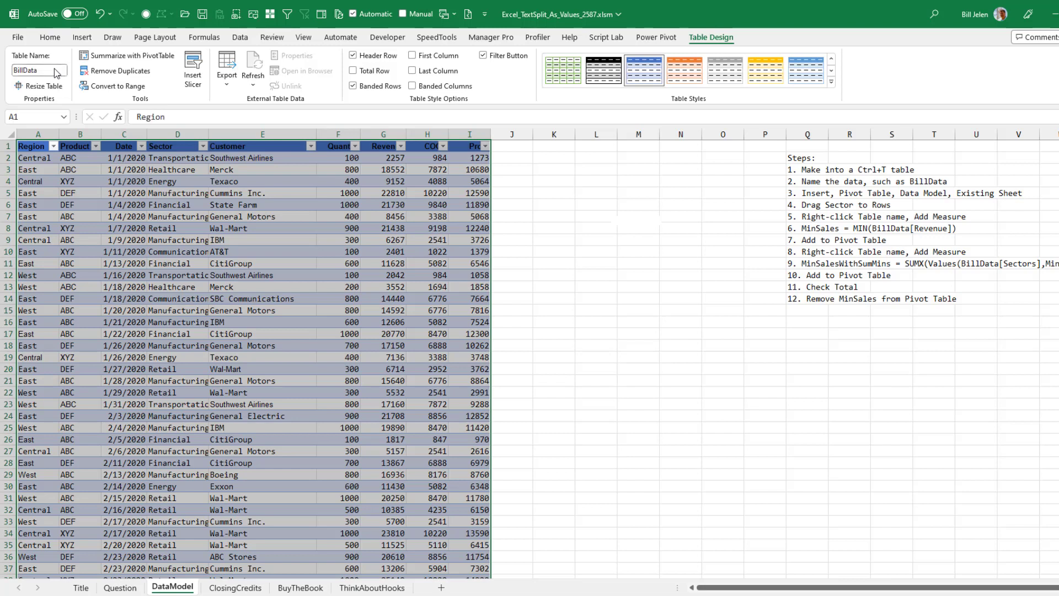
mouse_move(701, 87)
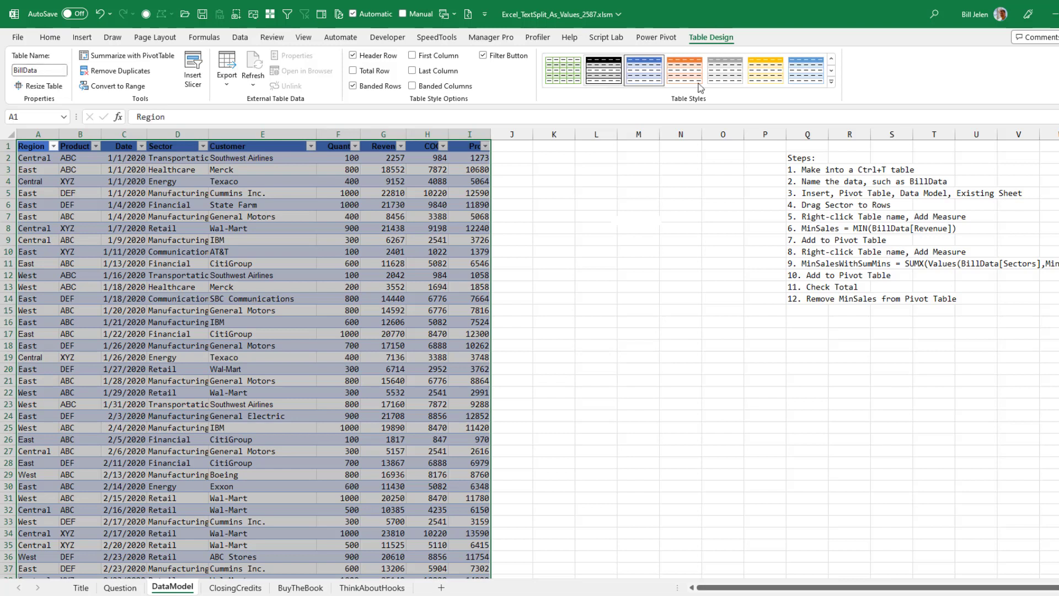
mouse_move(871, 185)
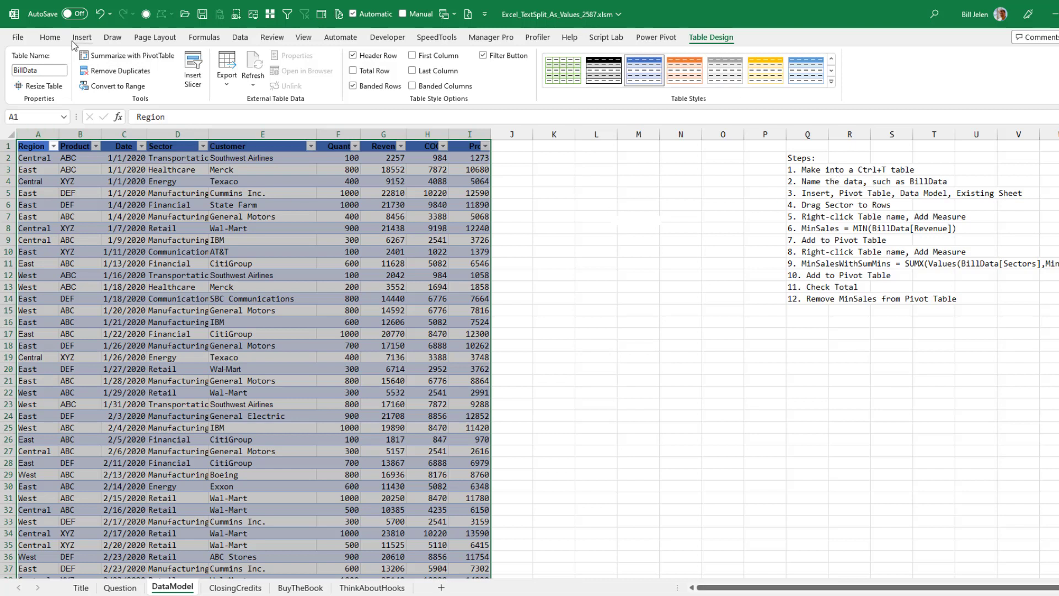
- Insert a Data Model PivotTable from BillData on the existing sheet at cell K4
click(27, 67)
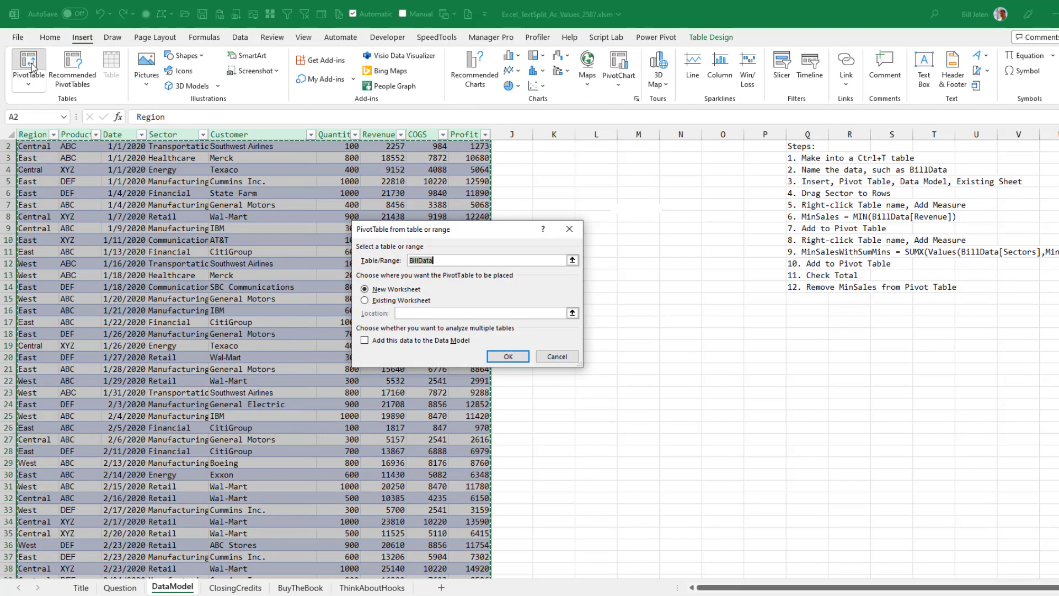
click(365, 339)
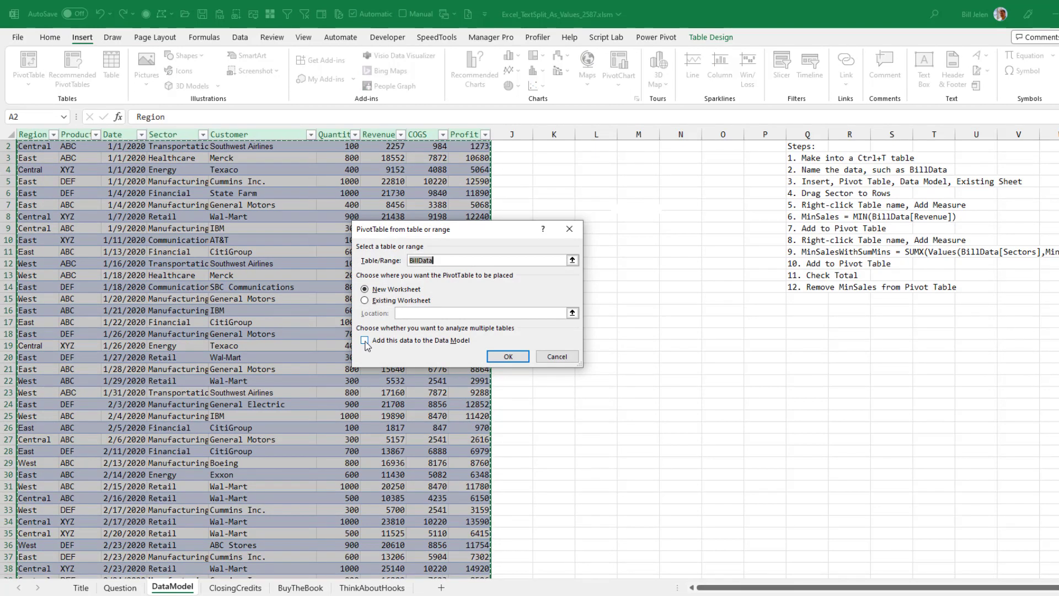
click(365, 340)
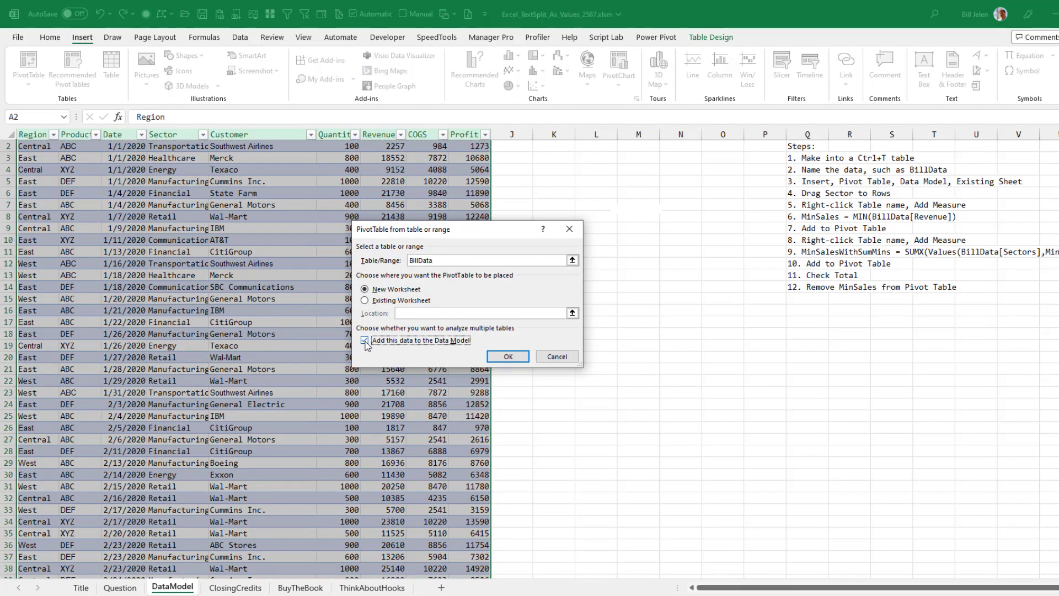
click(365, 300)
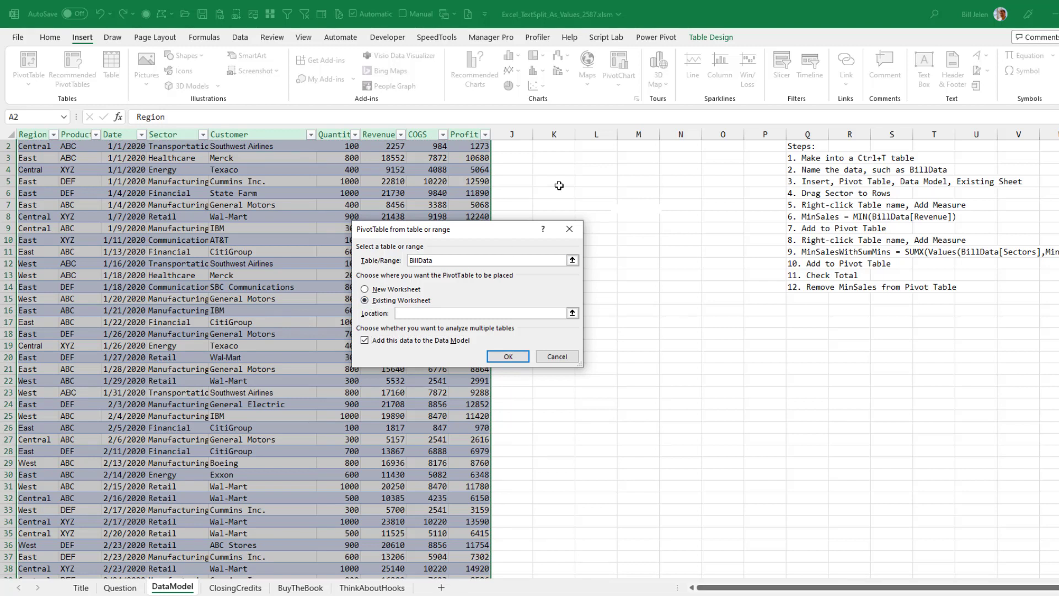
click(558, 169)
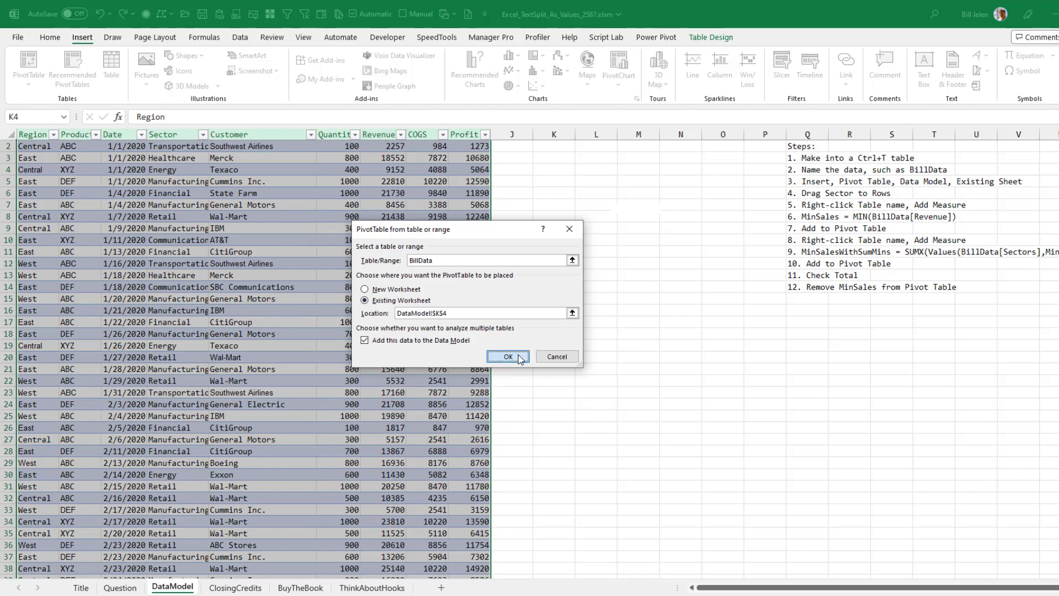
click(506, 355)
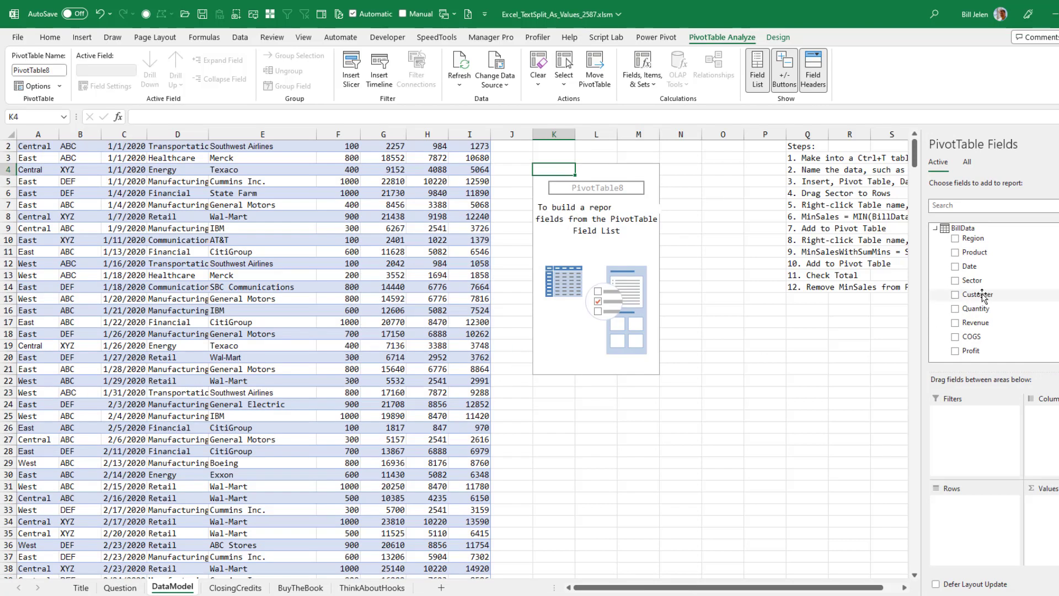
- Put Sector in the pivot table rows and bring up the Power Pivot commands
click(955, 280)
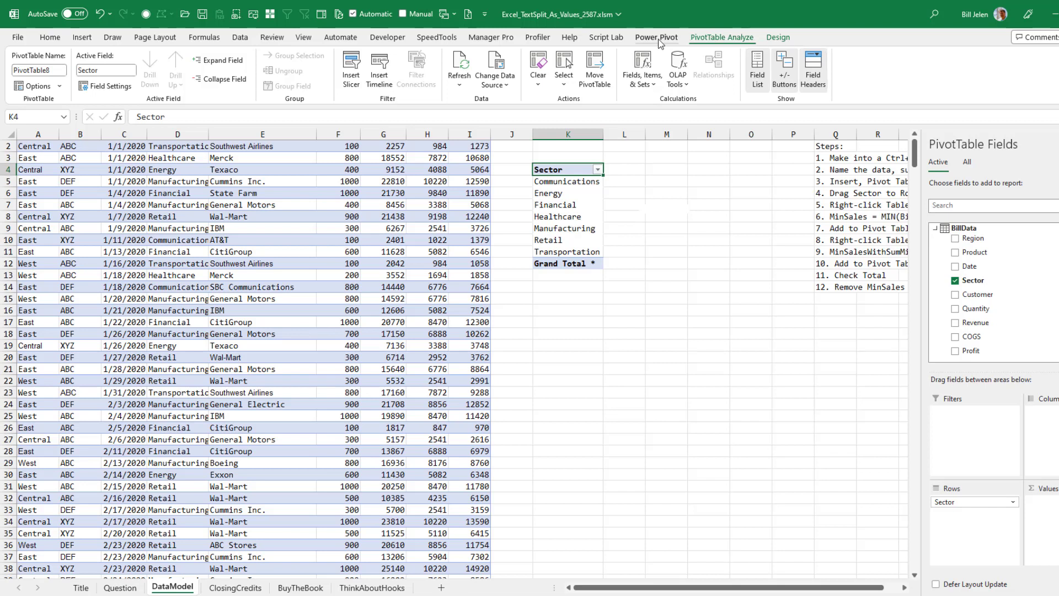
click(656, 37)
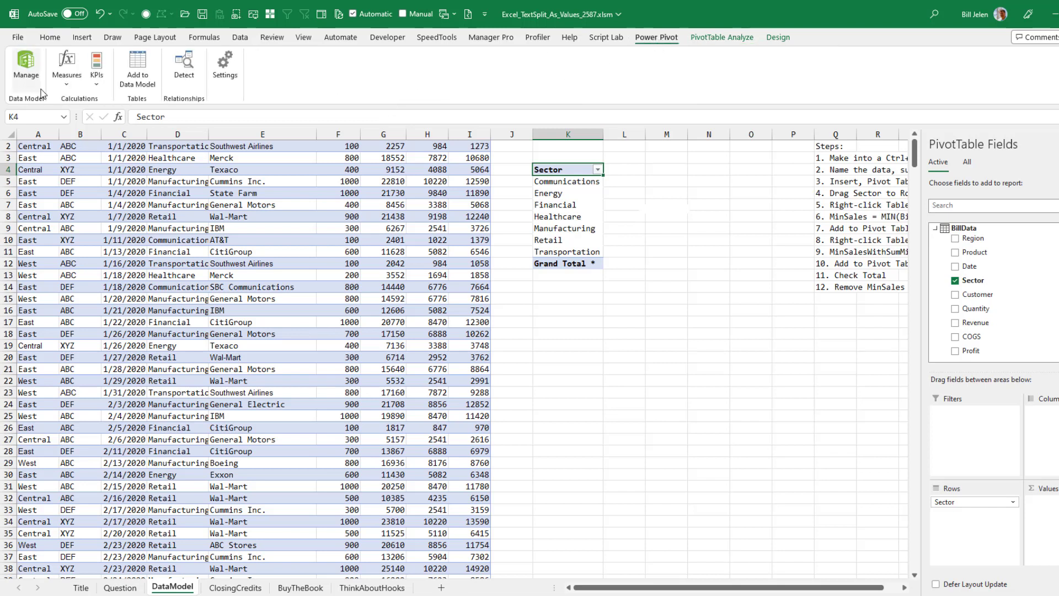
mouse_move(66, 66)
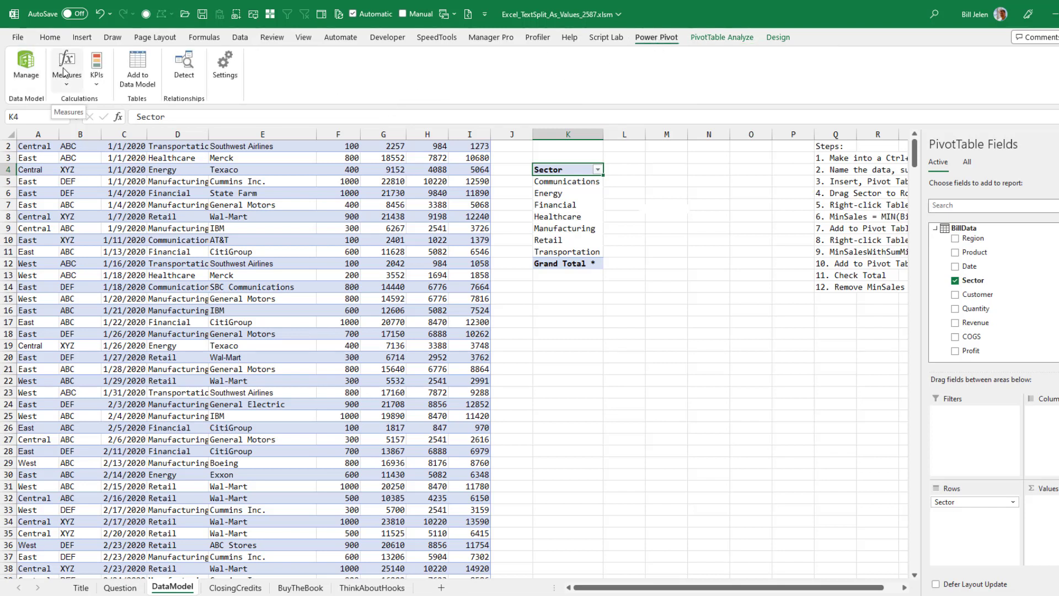
mouse_move(895, 257)
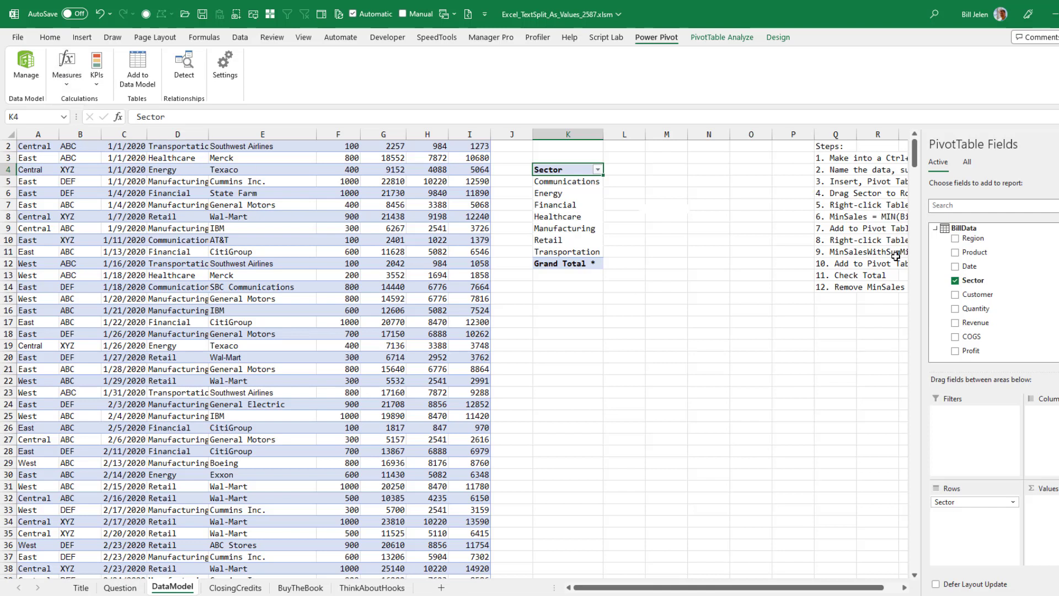
mouse_move(962, 228)
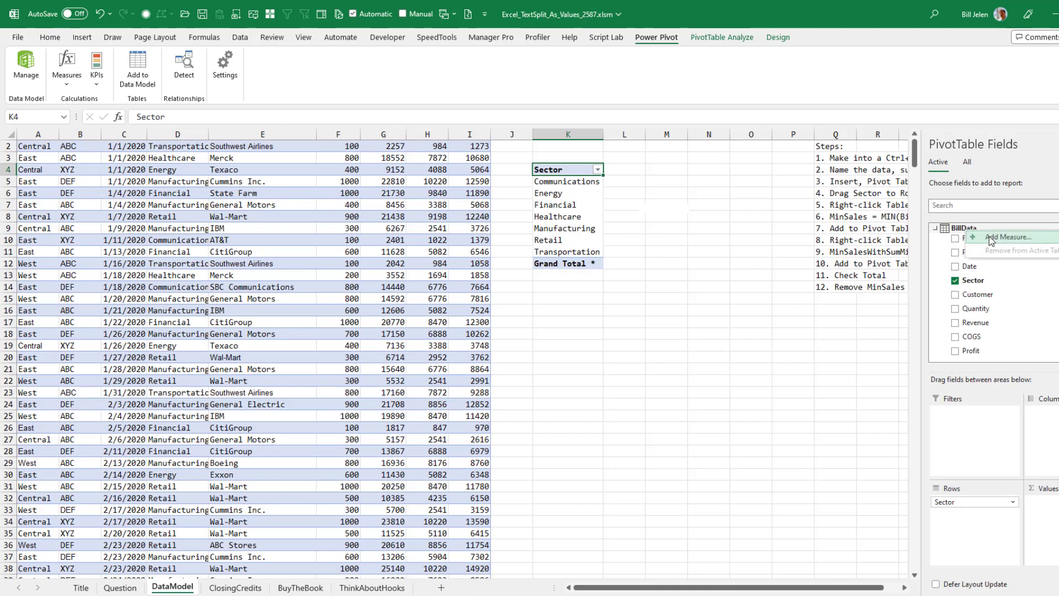
- Create the MinSales measure =MIN(BillData[Revenue]), error-checked and formatted as currency
click(1008, 237)
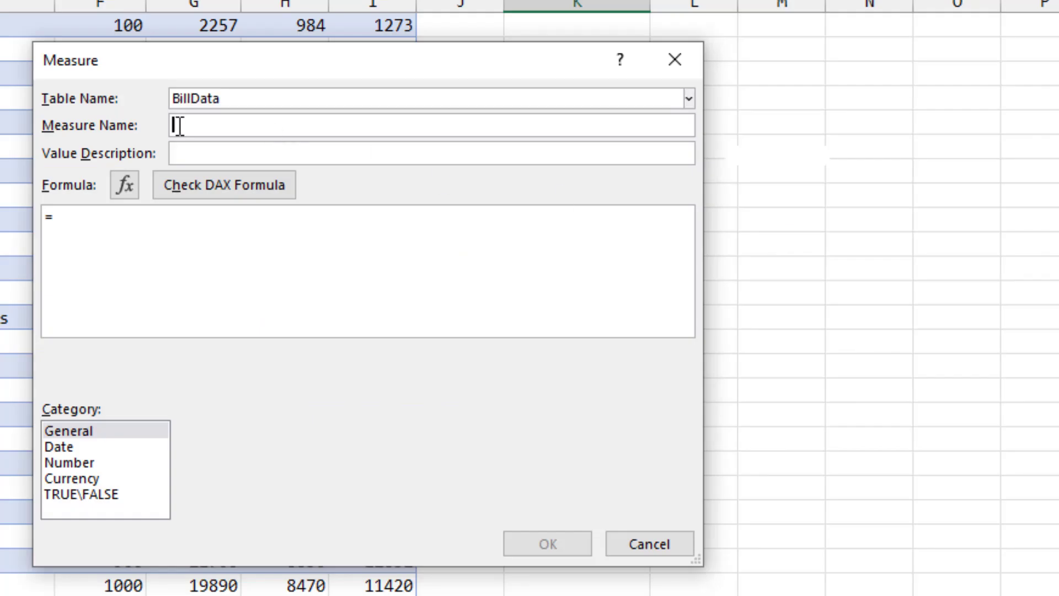
text(MinSal)
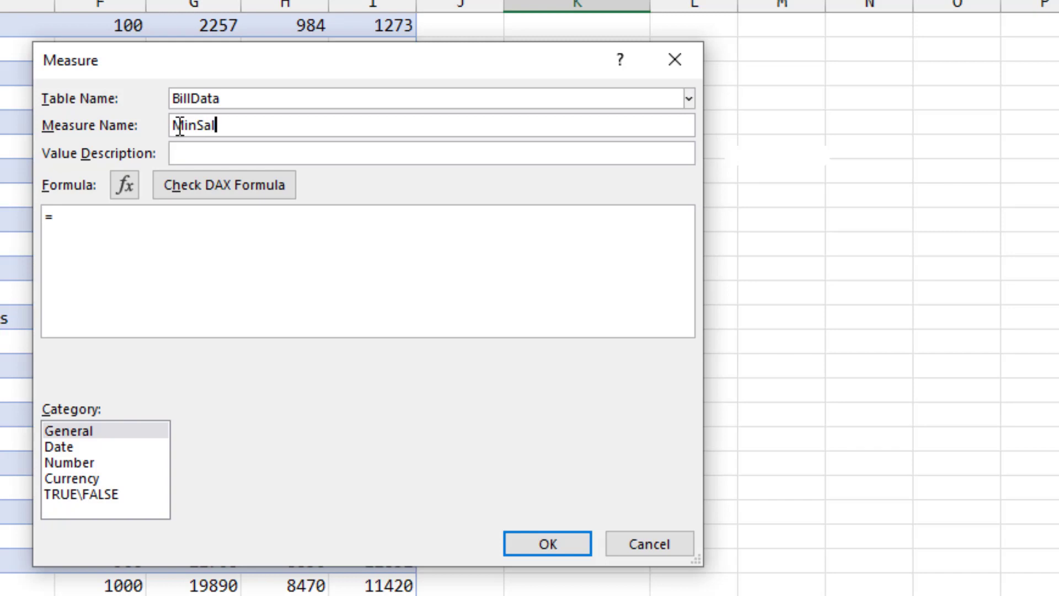
text(es)
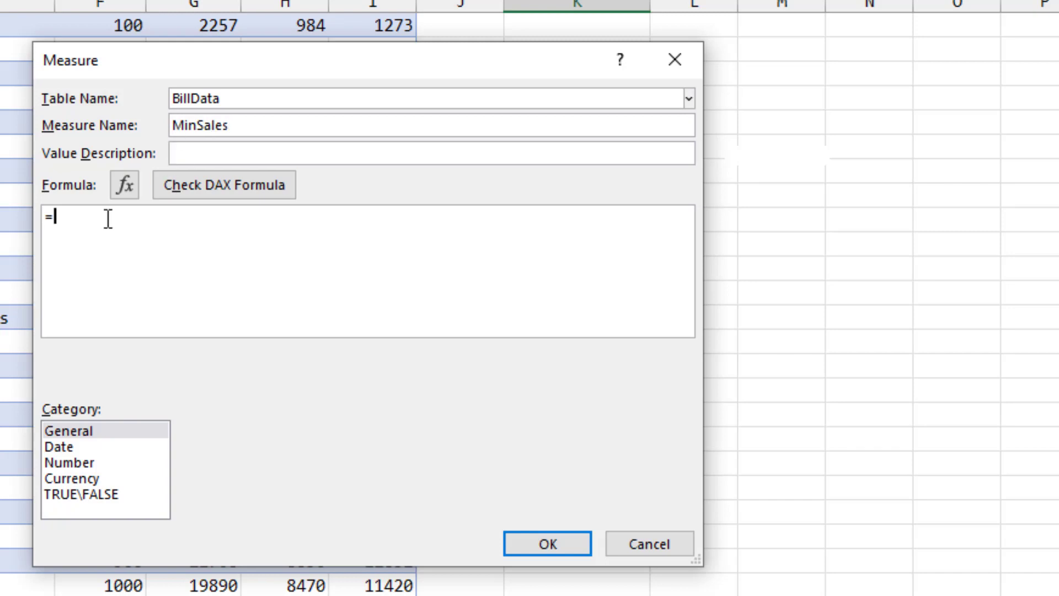
text(MIN()
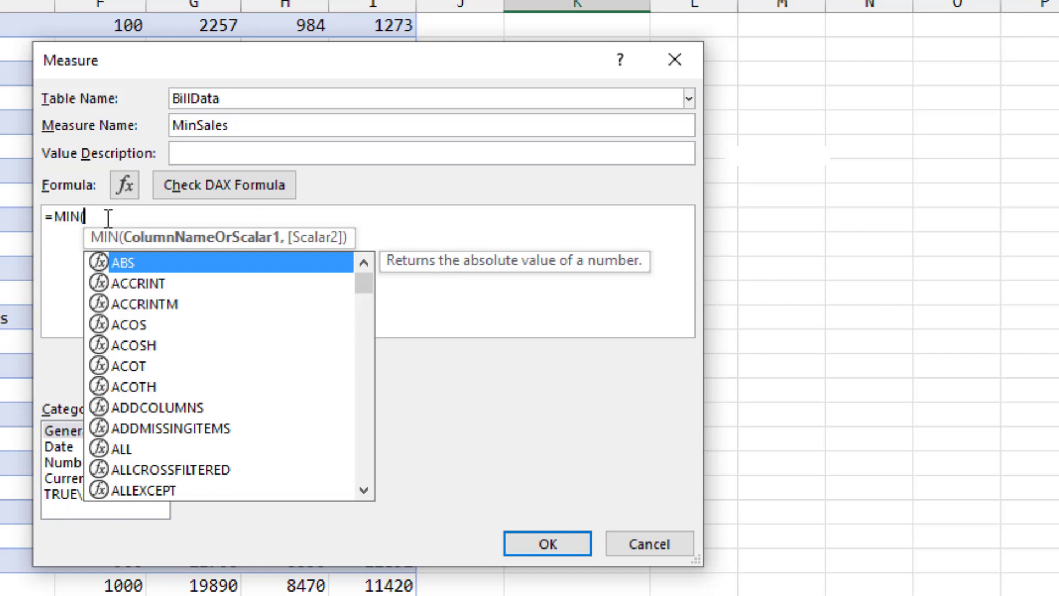
text(Rev)
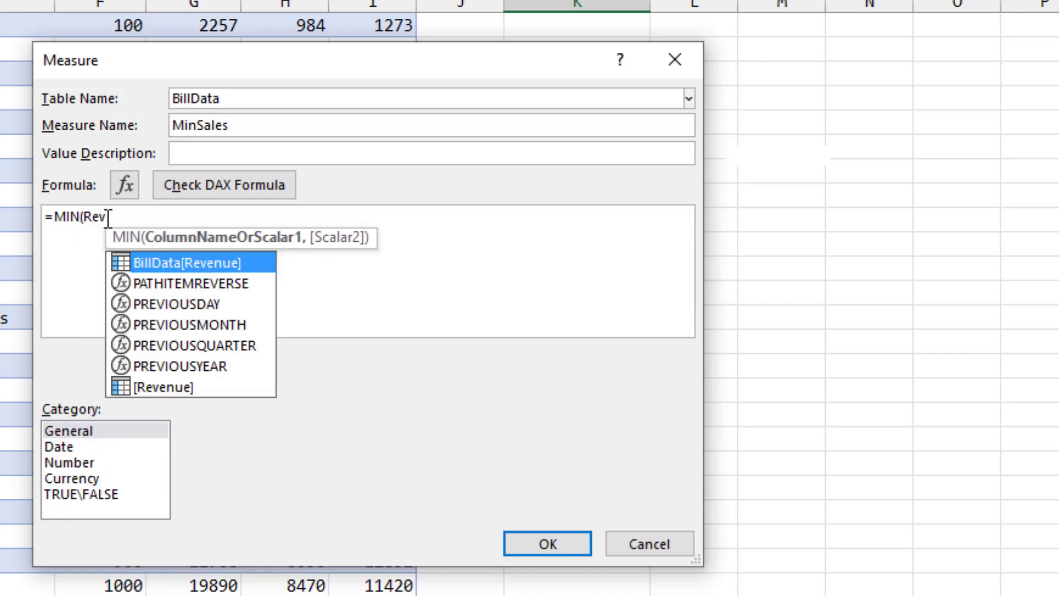
mouse_move(184, 273)
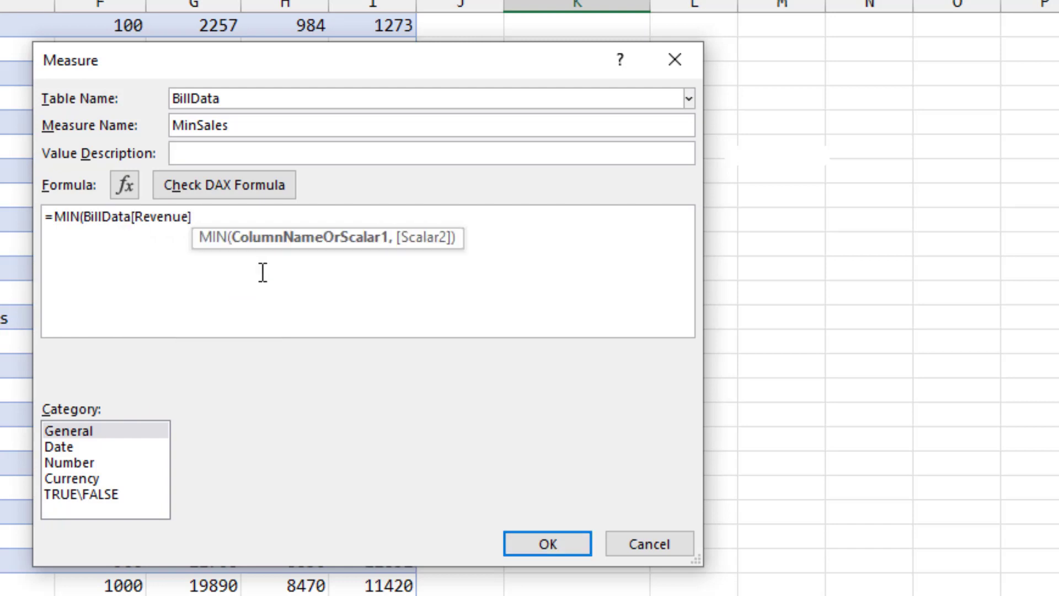
text())
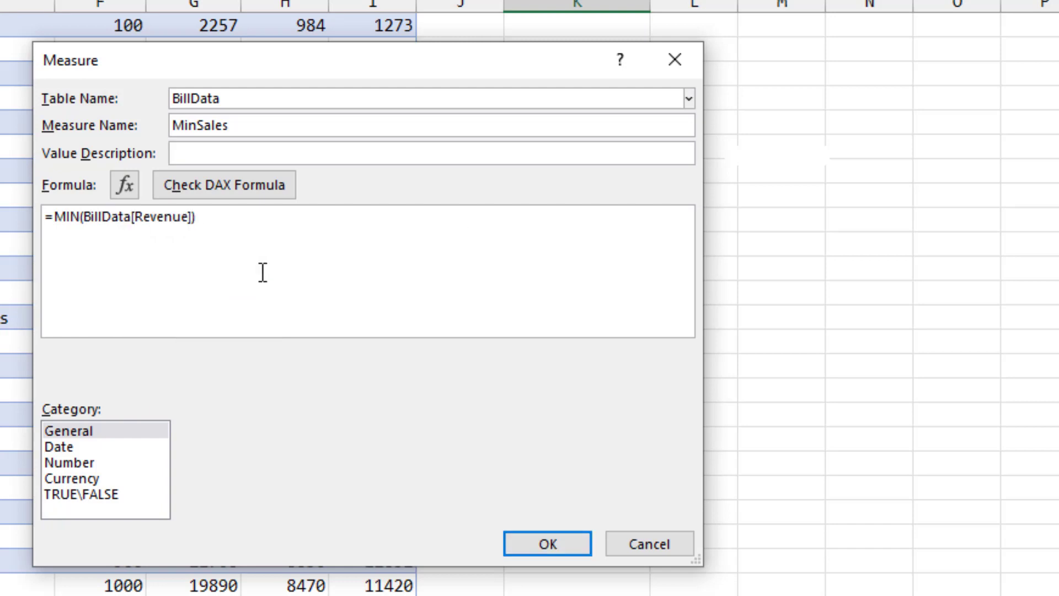
click(225, 185)
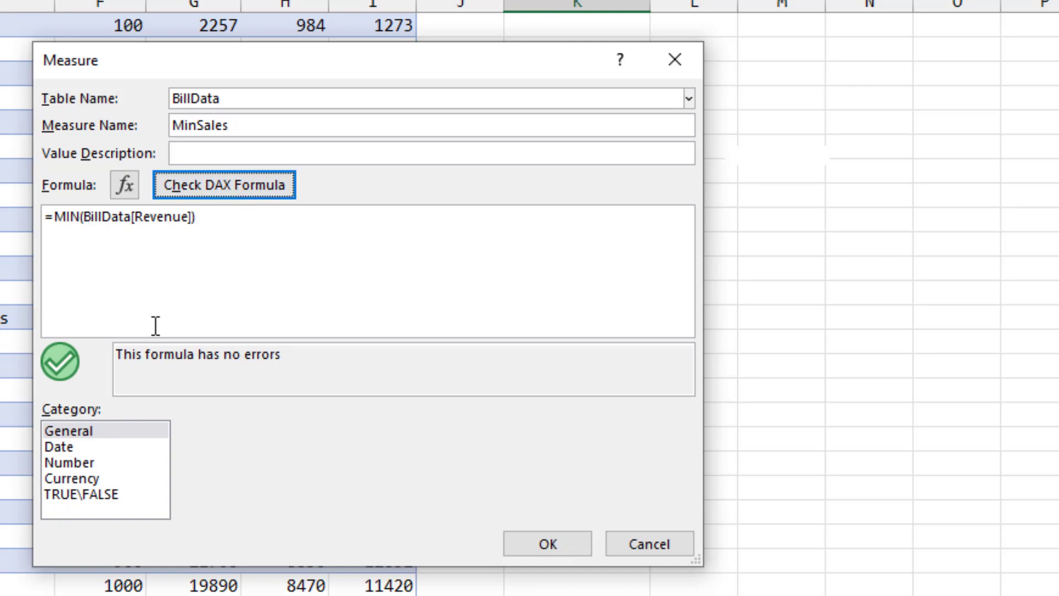
mouse_move(172, 544)
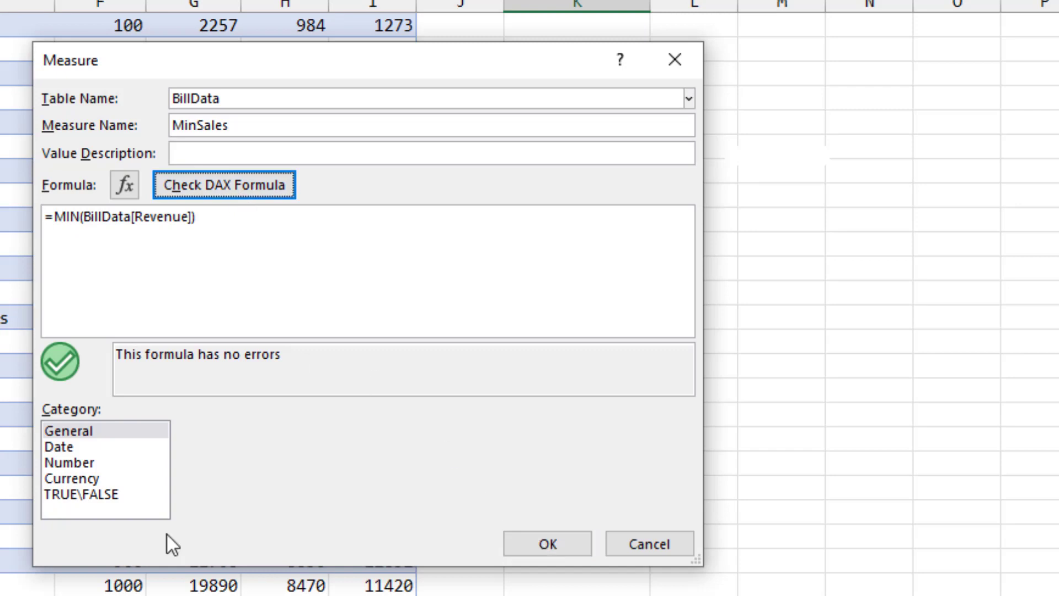
click(73, 478)
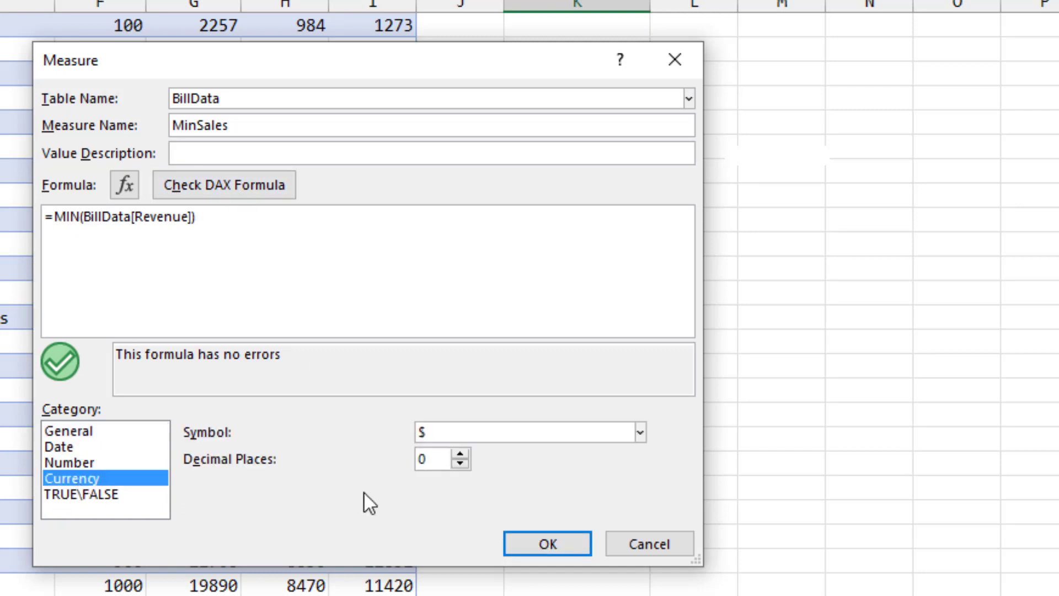
click(547, 543)
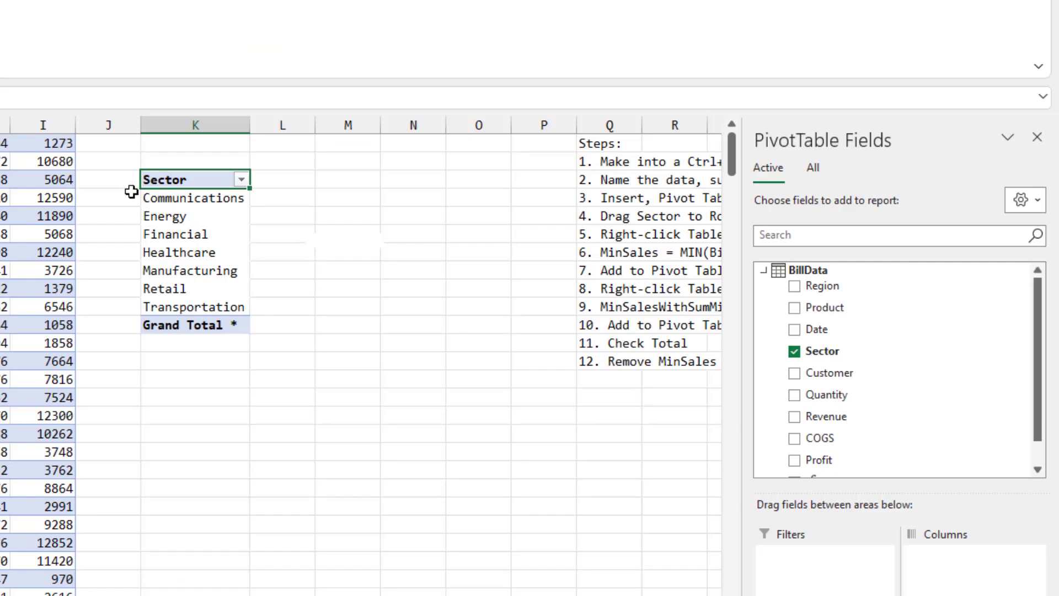
mouse_move(816, 268)
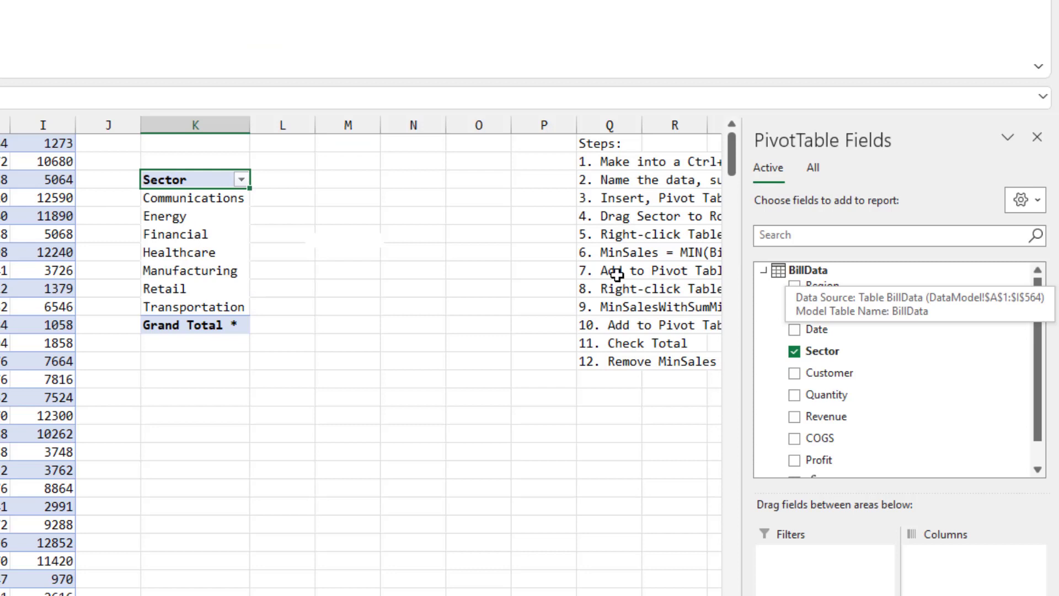
mouse_move(204, 199)
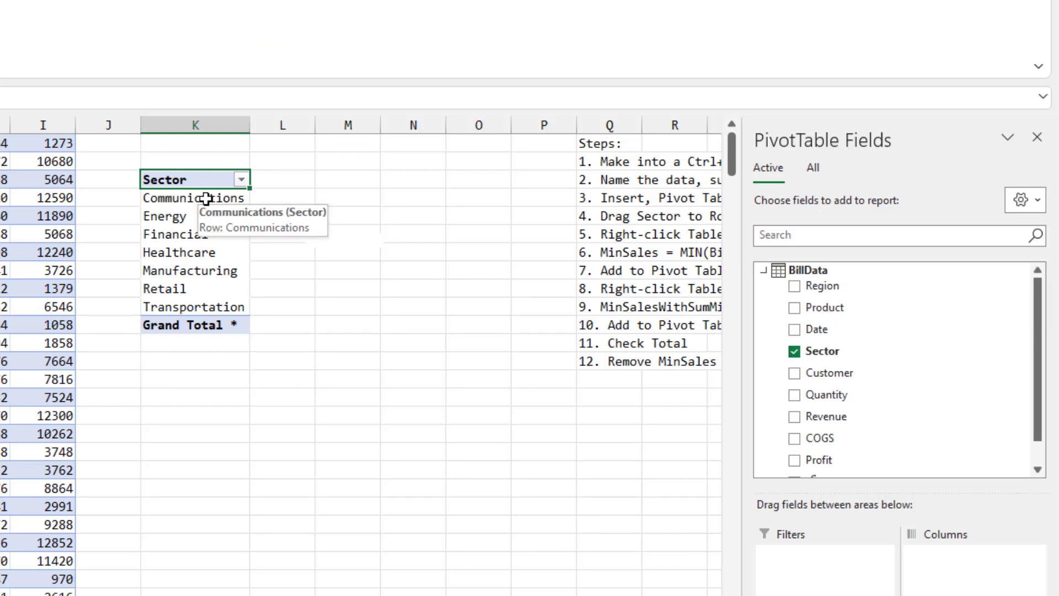
- Tick MinSales in the field list, showing sector minimums with a $1,704 grand total
scroll(down, 3)
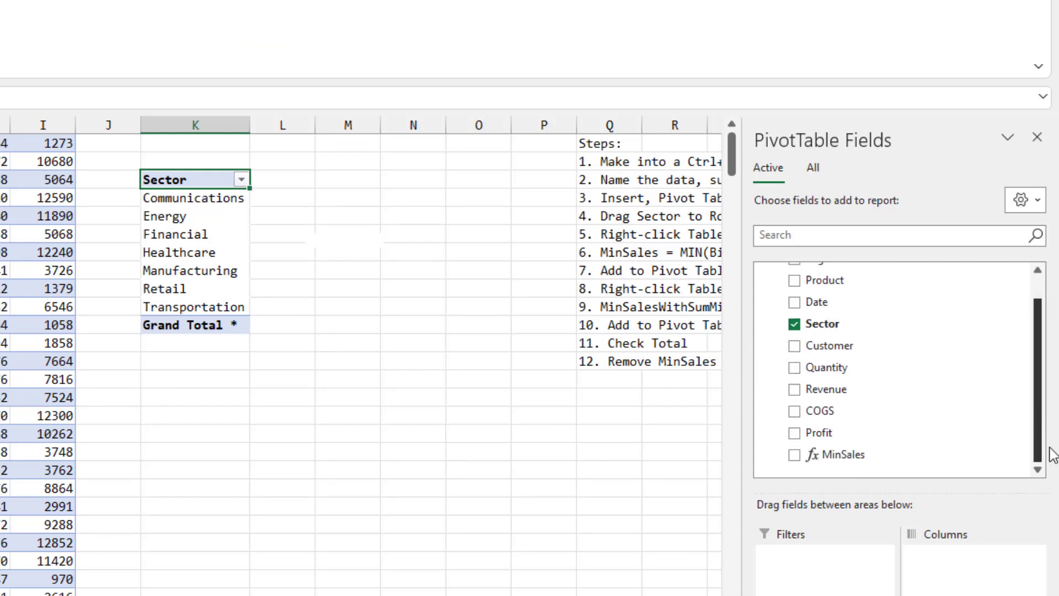
click(794, 455)
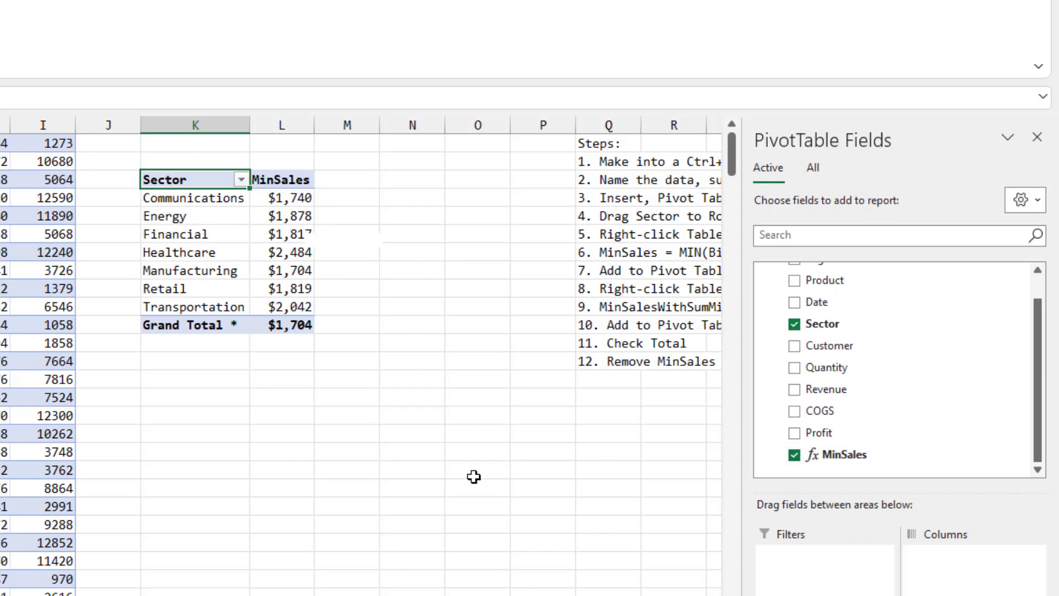
mouse_move(281, 312)
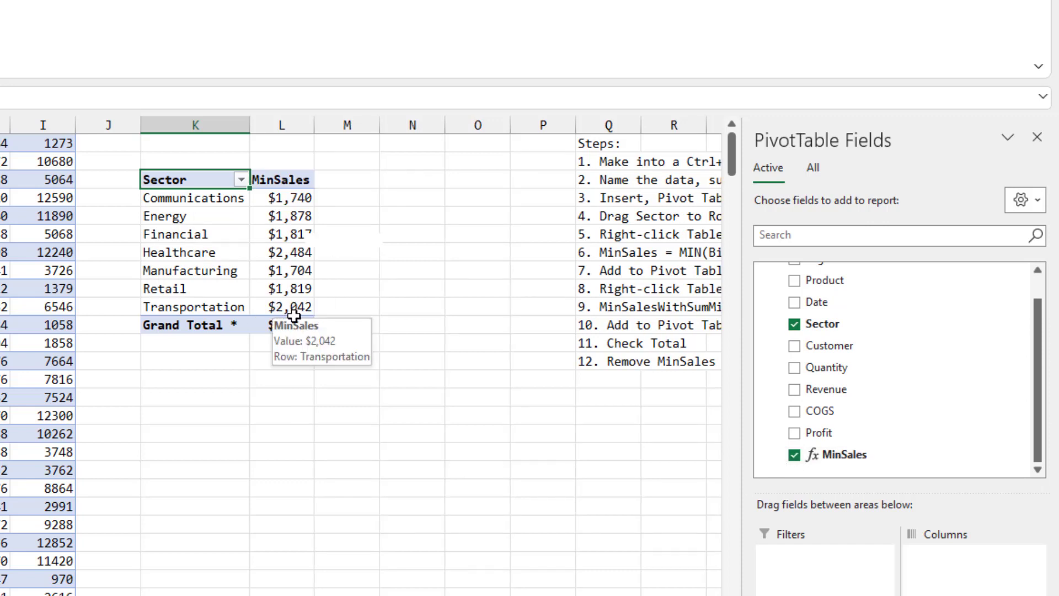
scroll(up, 3)
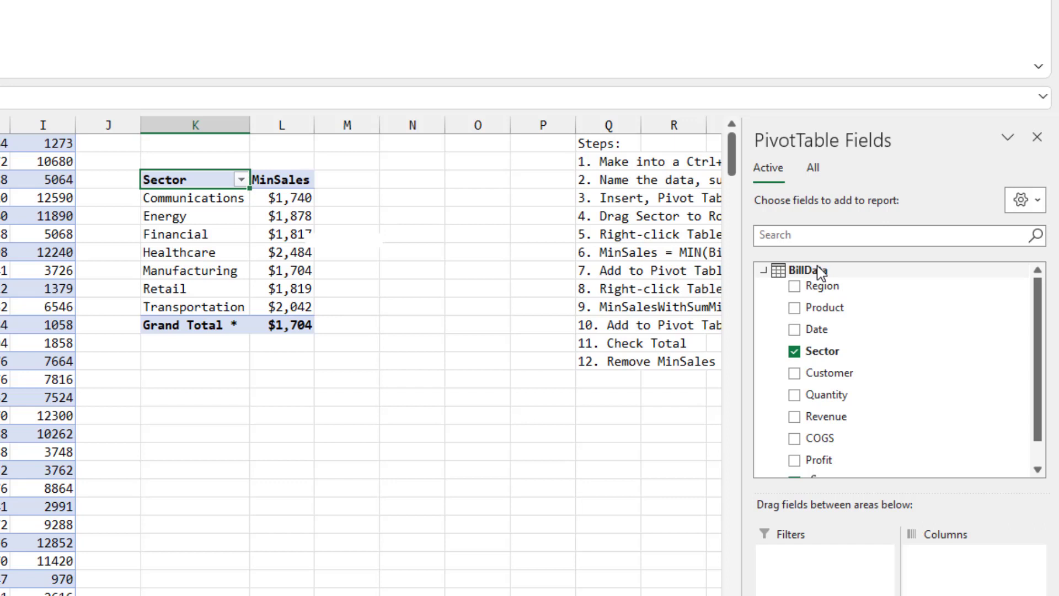
- Start a new BillData measure named MinSalesWithSumOfMins
right_click(815, 270)
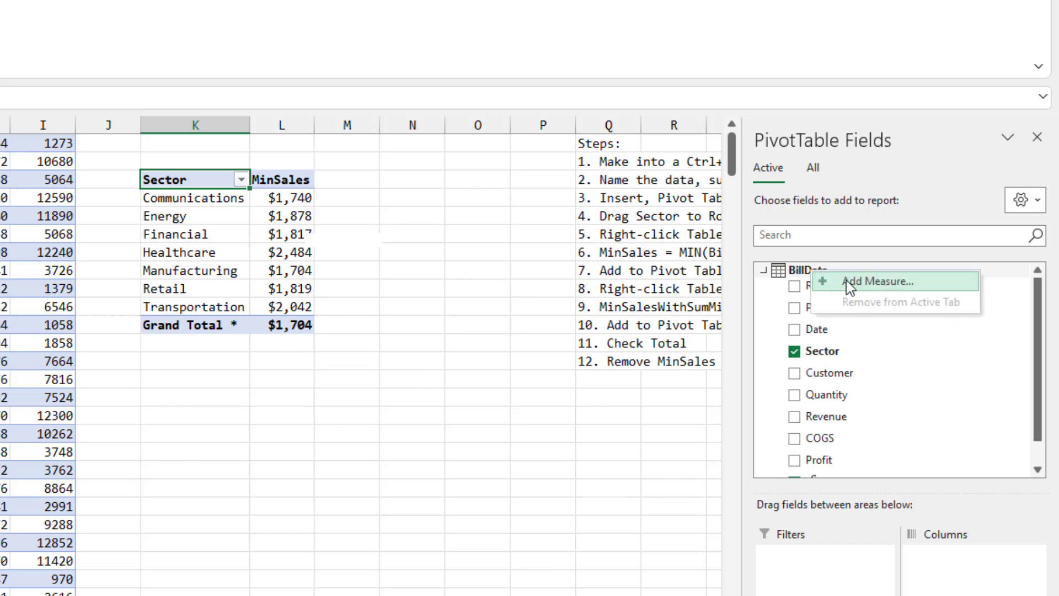
click(879, 282)
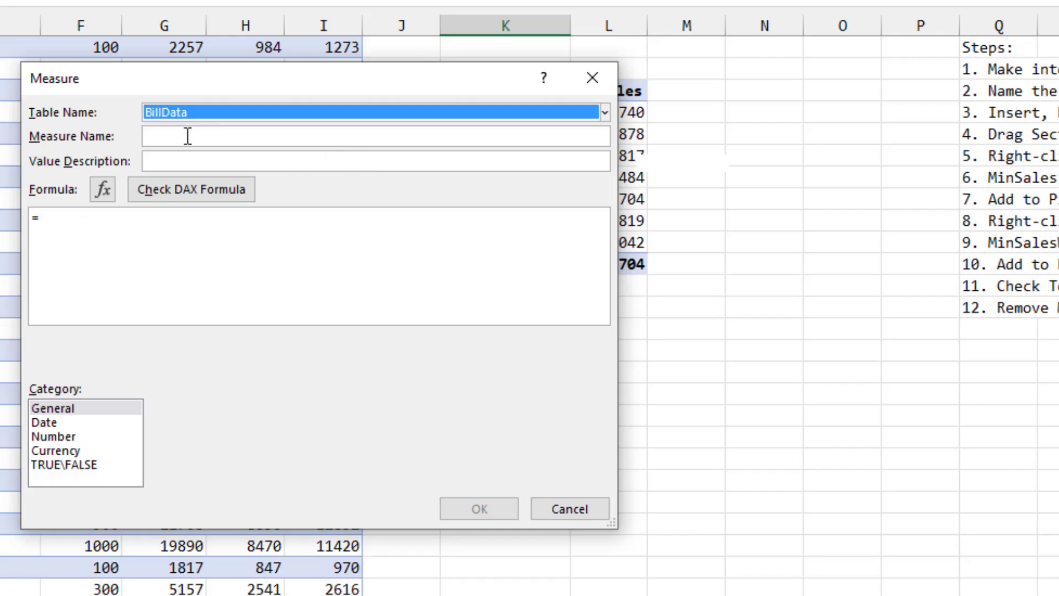
text(MinSal)
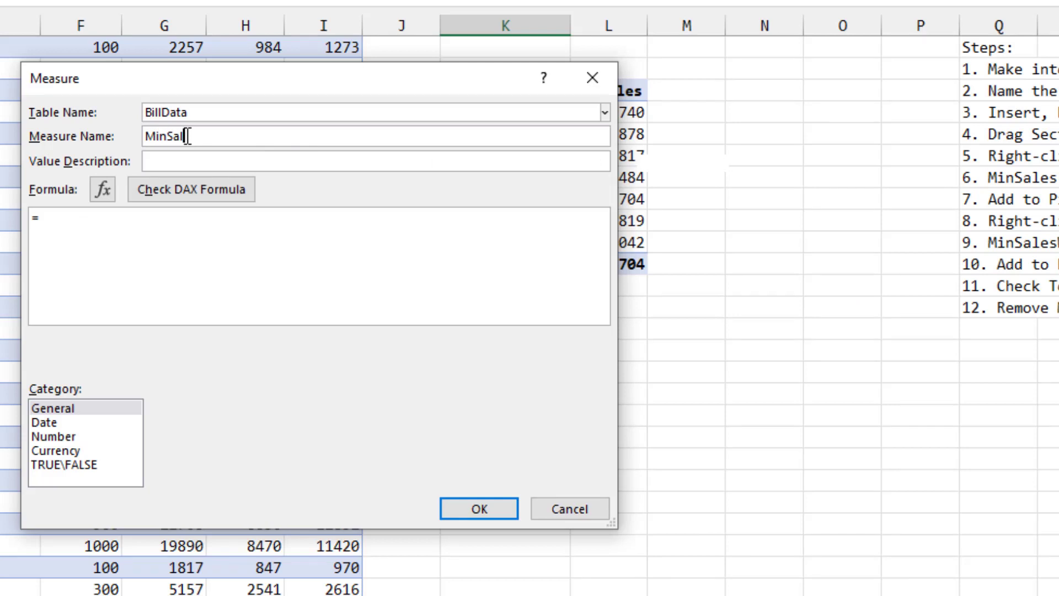
text(esWithS)
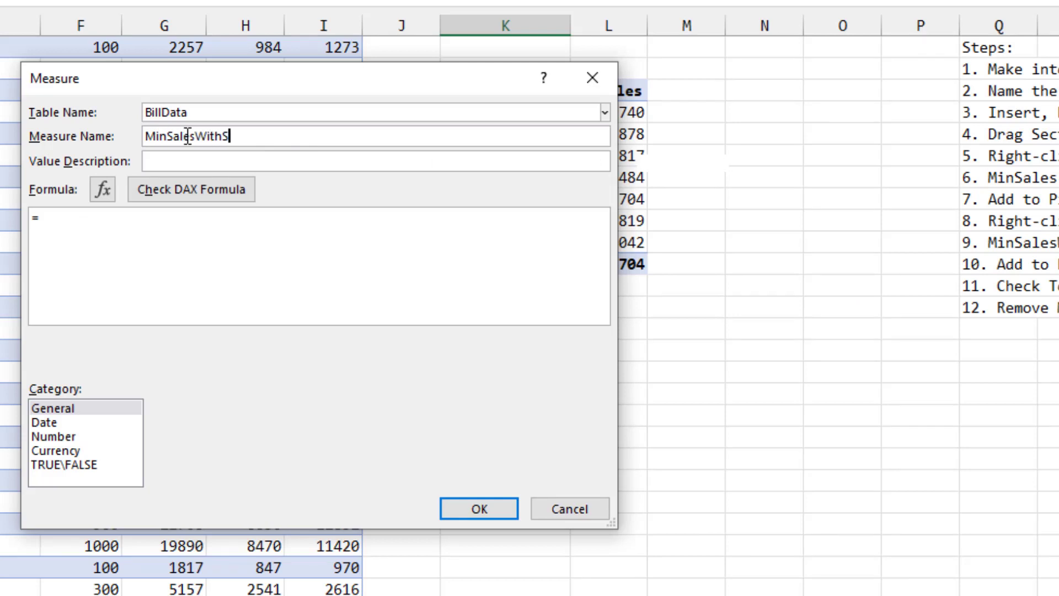
text(umOf)
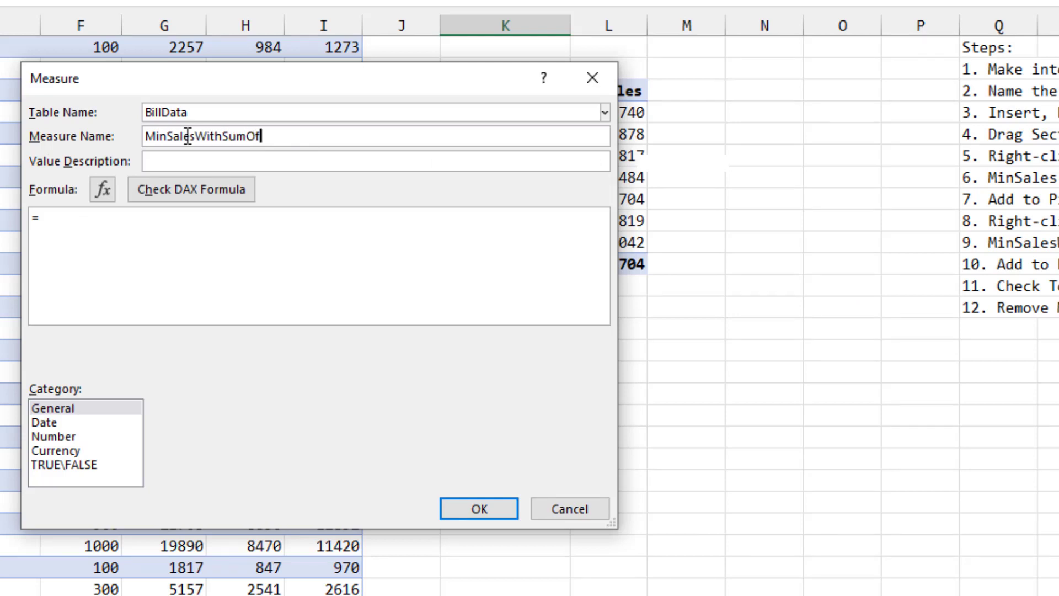
text(Mins)
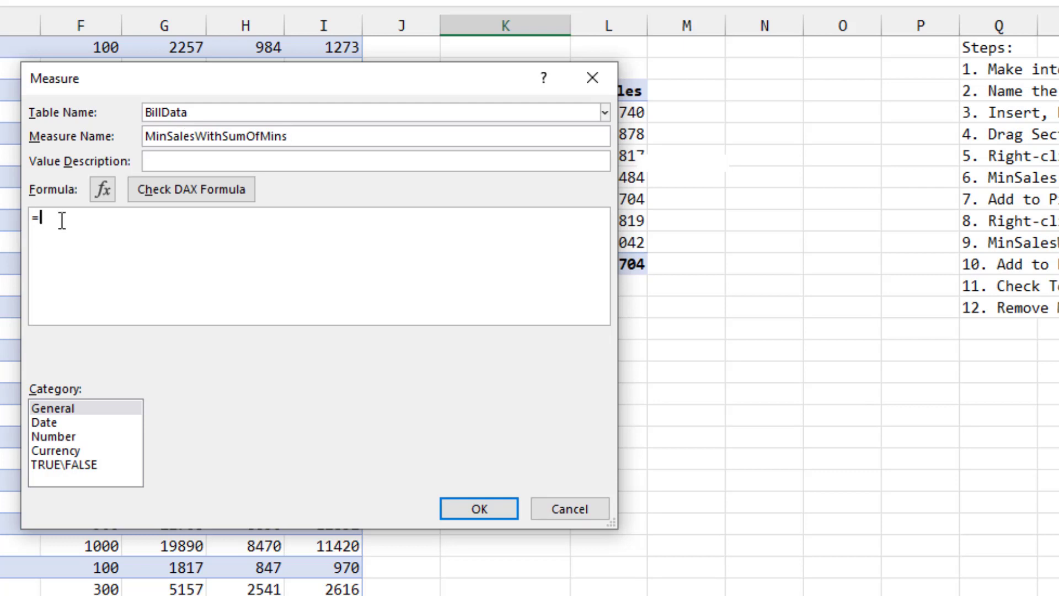
- Enter =SUMX(VALUES(BillData[Sector]),[MinSales]), format as currency, and verify no errors
text(SUMX(V)
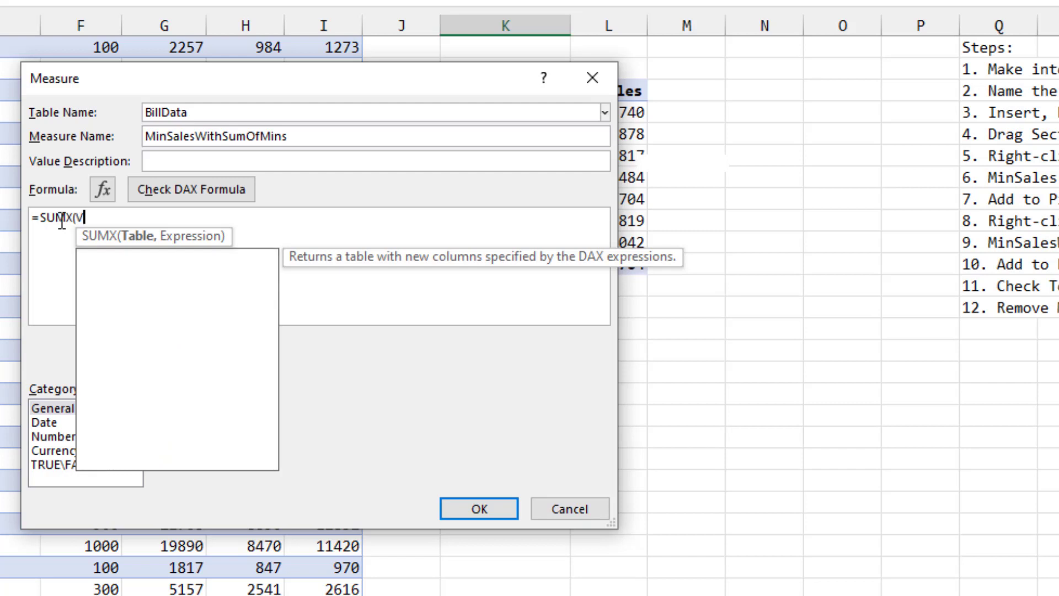
text(alues(BillData[Sector)
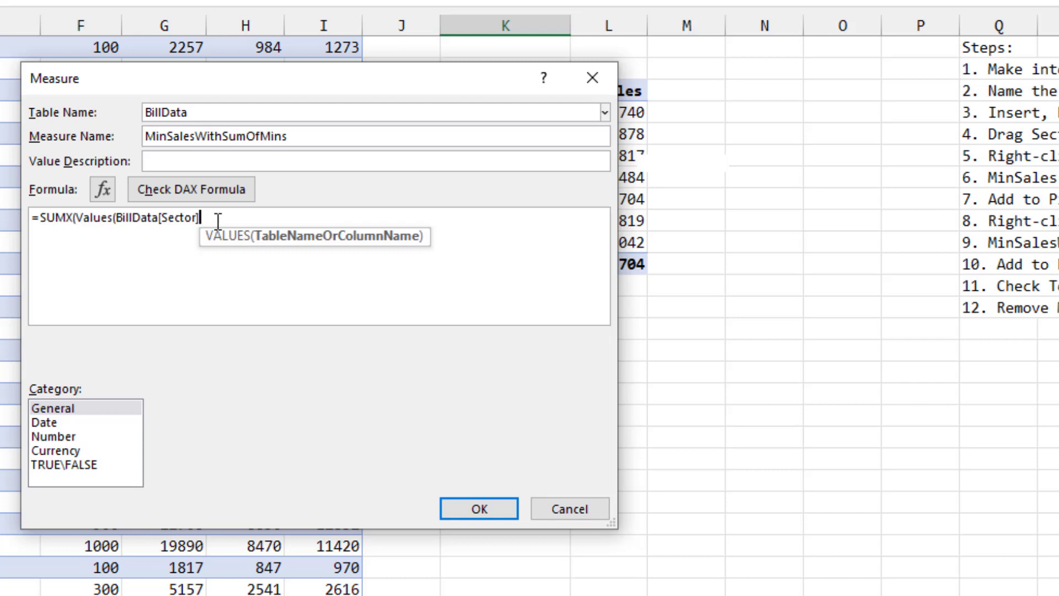
text())
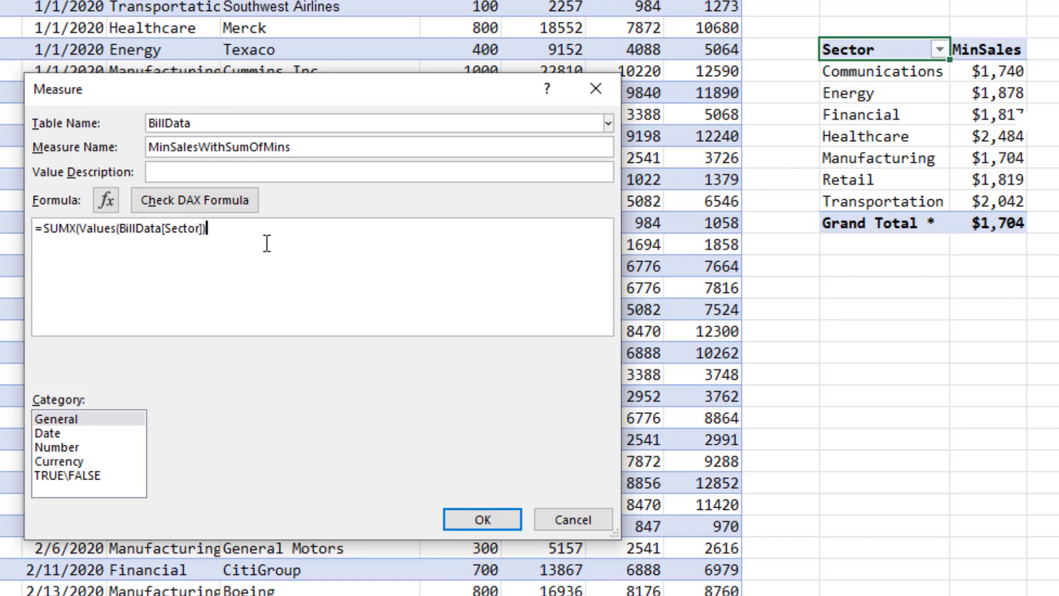
text(,[MinSales)
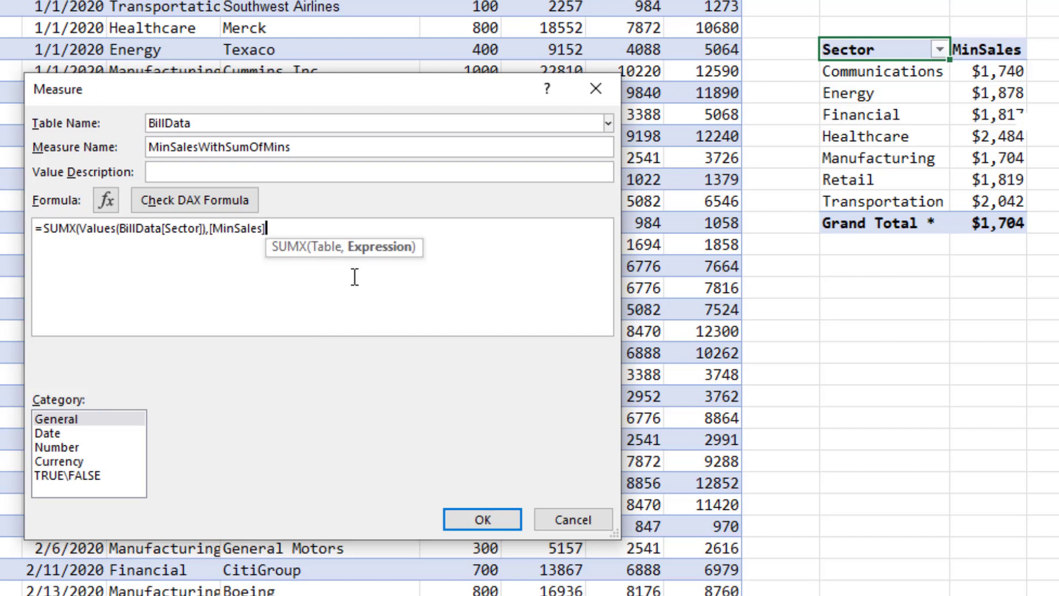
text())
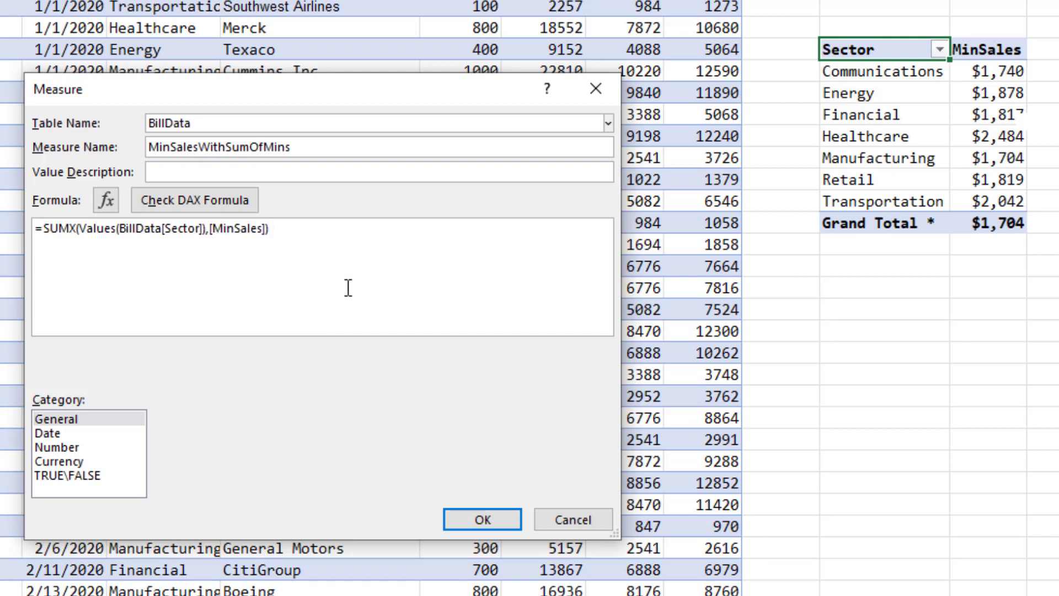
click(60, 461)
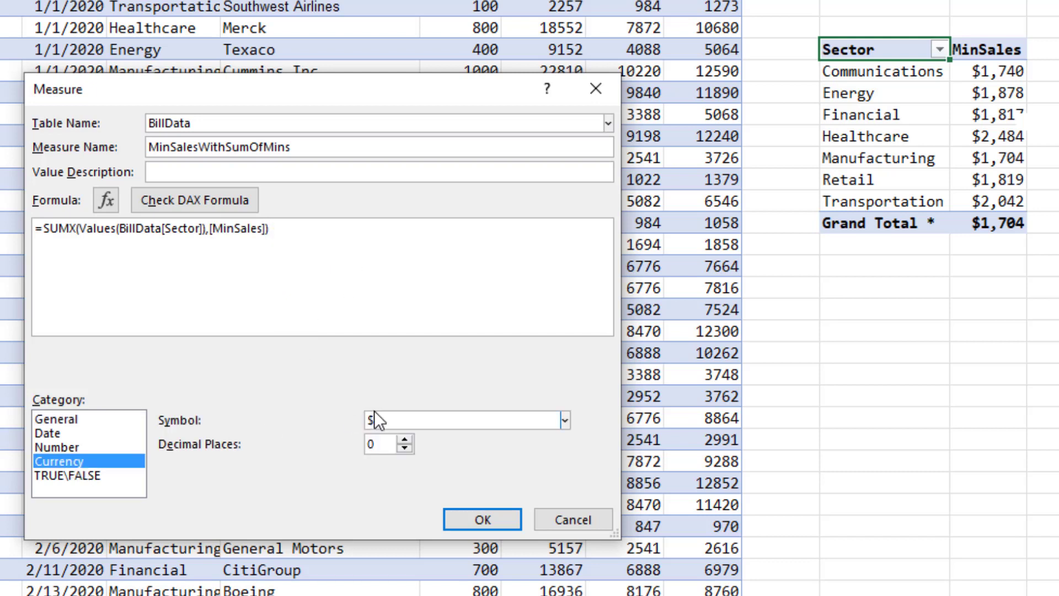
click(195, 200)
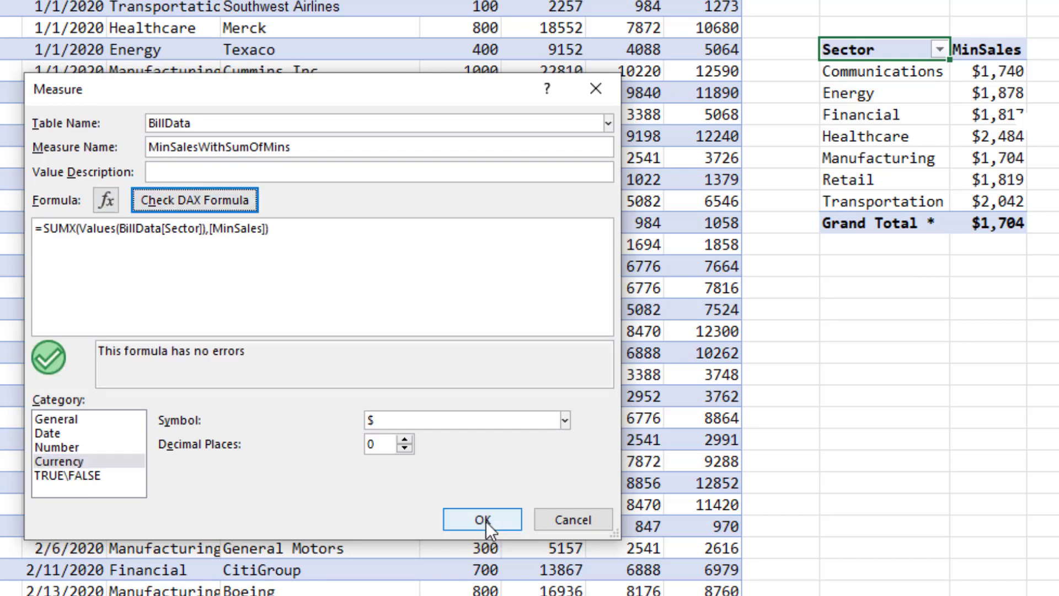
- Save MinSalesWithSumOfMins and add it to the pivot, giving a $13,484 grand total
click(481, 518)
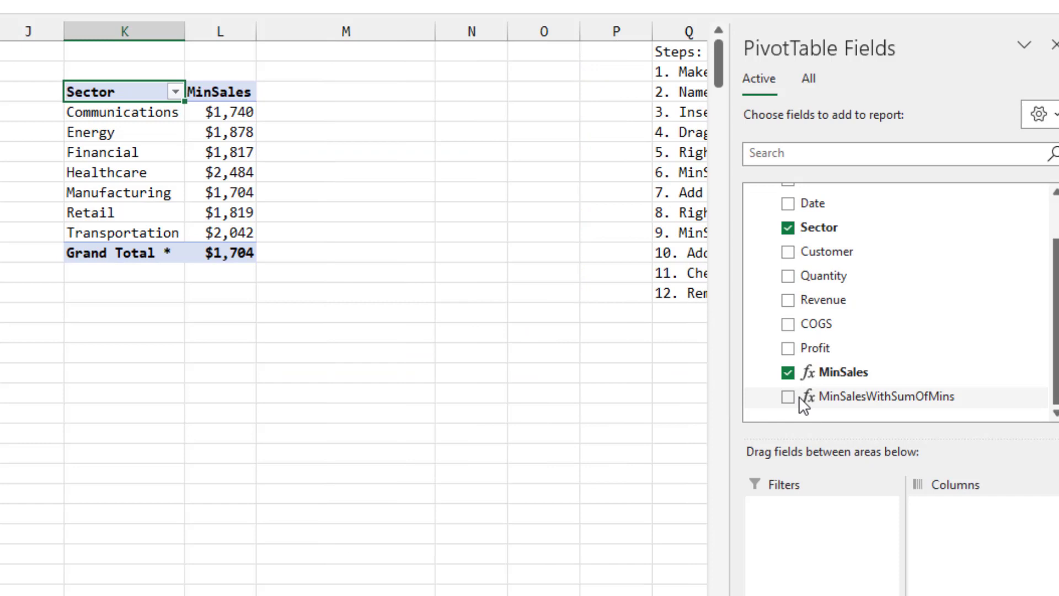
click(788, 397)
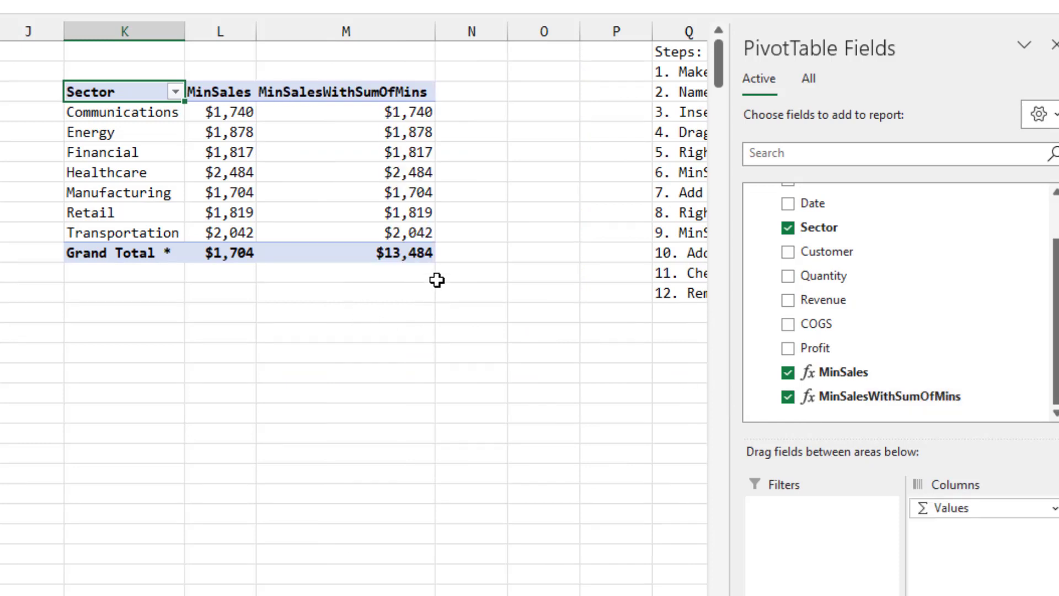
mouse_move(422, 130)
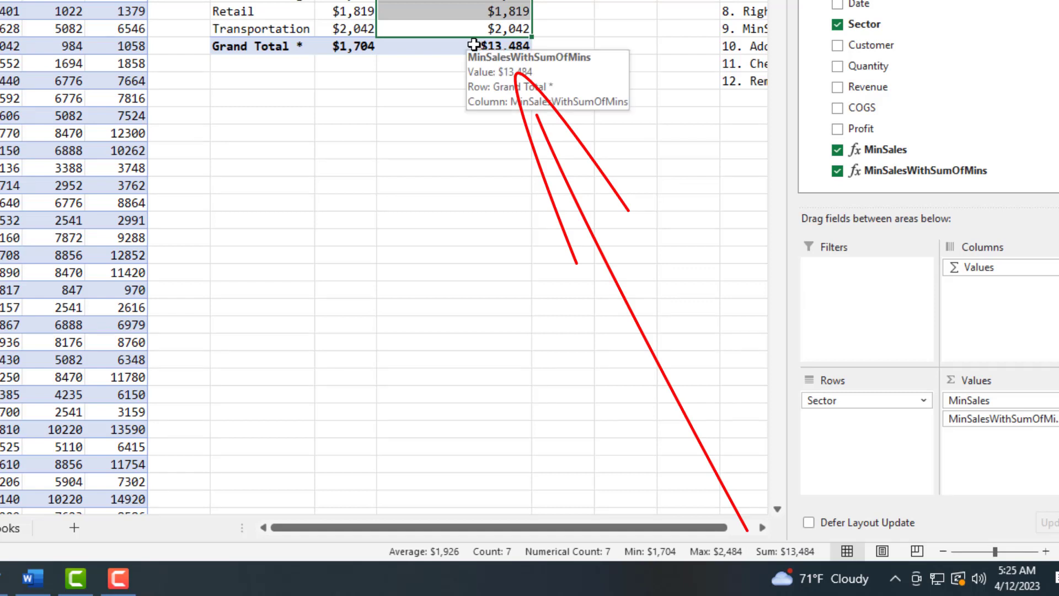
mouse_move(302, 46)
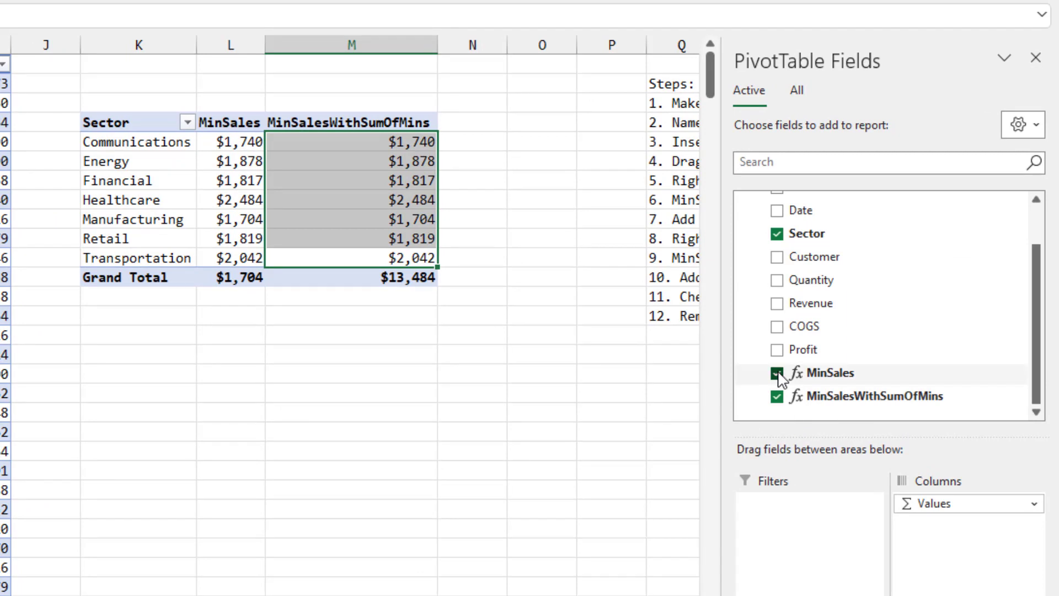
- Uncheck MinSales so only MinSalesWithSumOfMins remains by sector
click(776, 373)
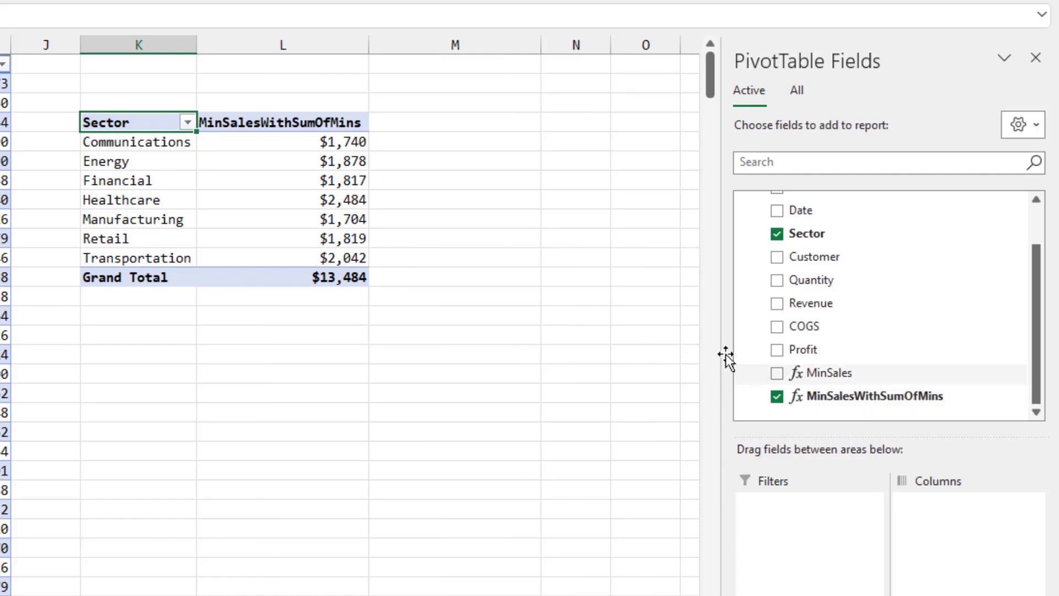
mouse_move(318, 181)
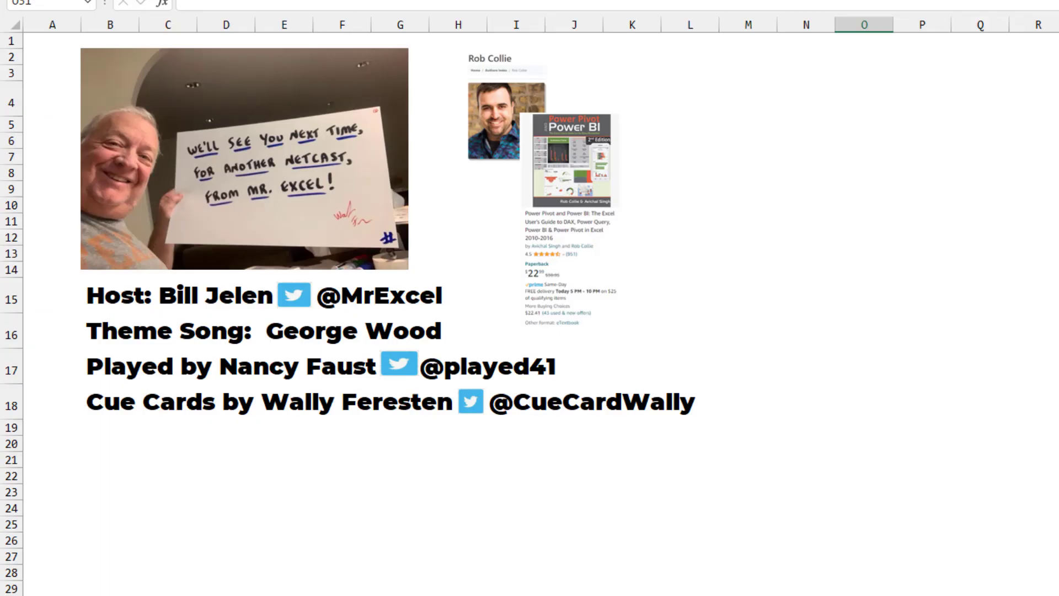
mouse_move(891, 556)
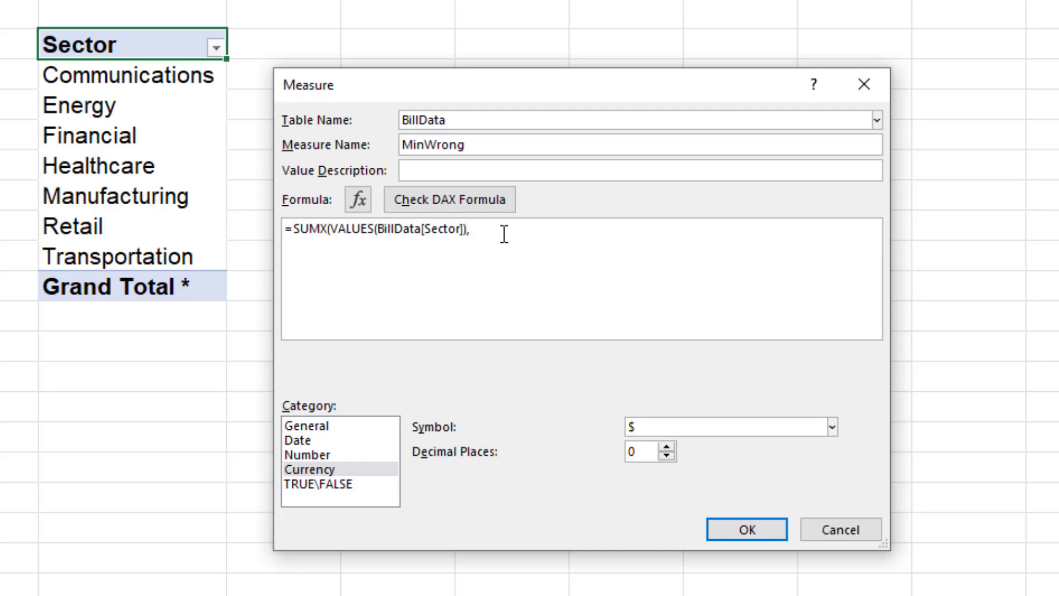
- Enter the MinWrong formula =SUMX(VALUES(BillData[Sector]),MIN(BillData[Revenue])) with currency format
text(Min(BillData[Revenue)
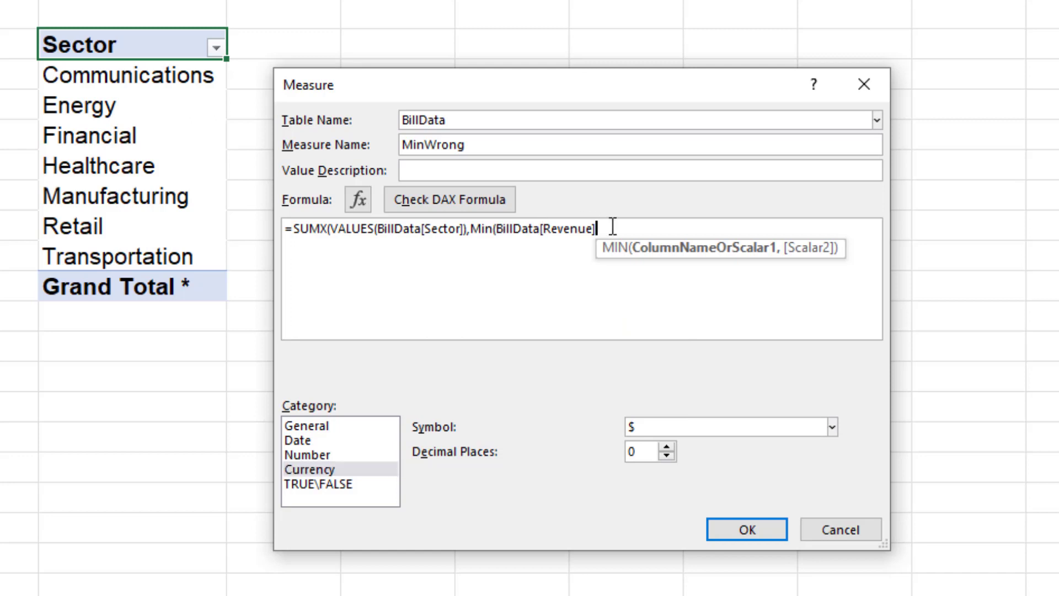
text())
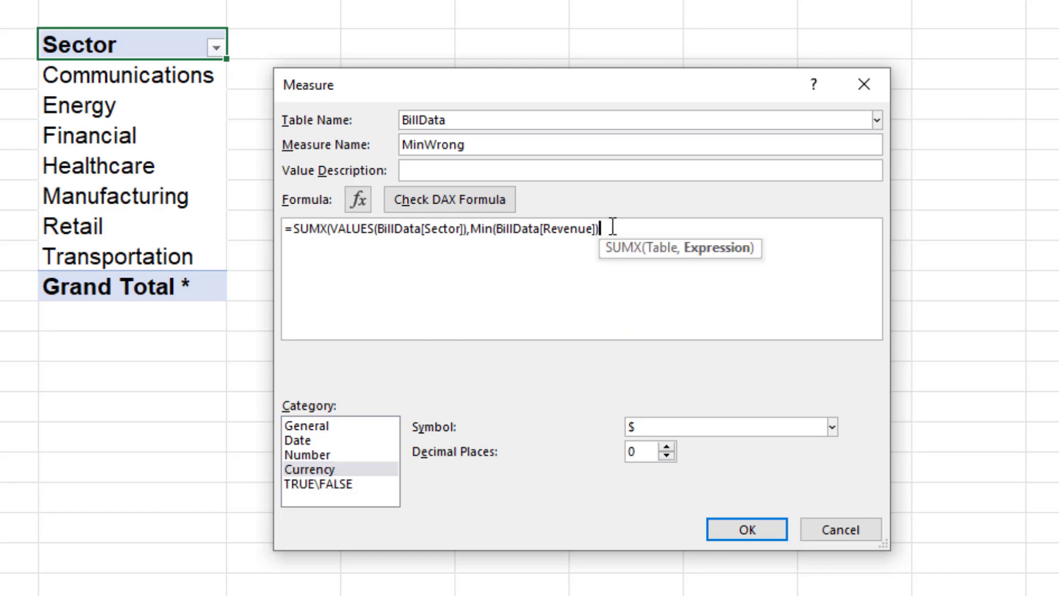
text())
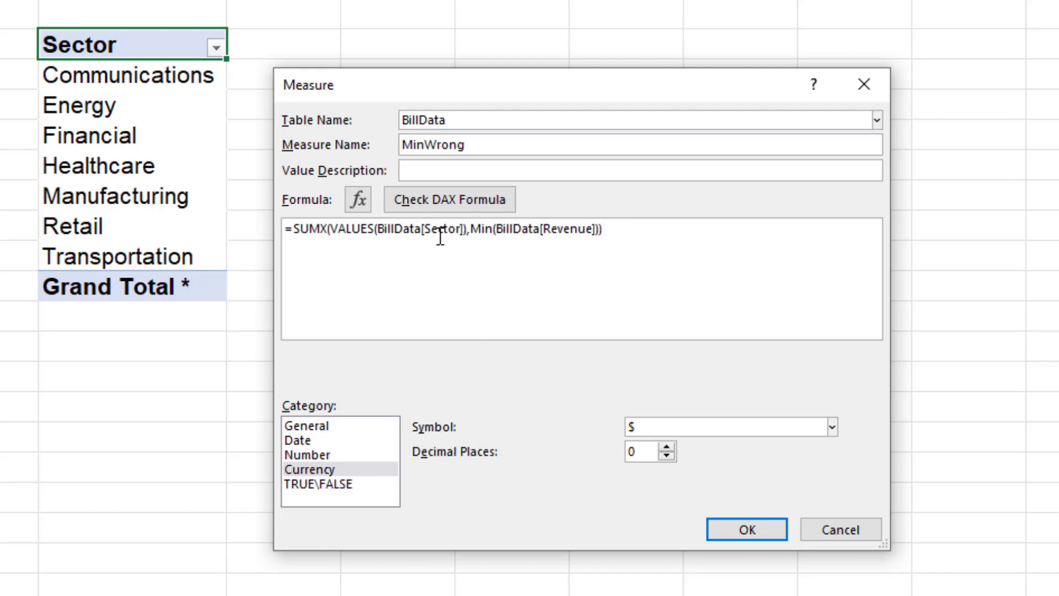
click(449, 199)
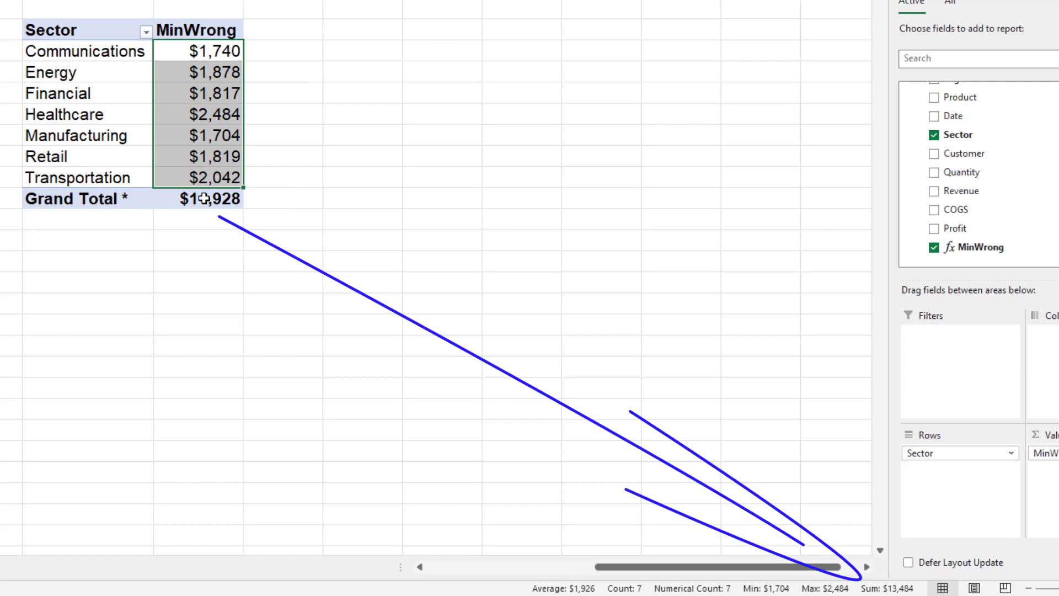
mouse_move(261, 199)
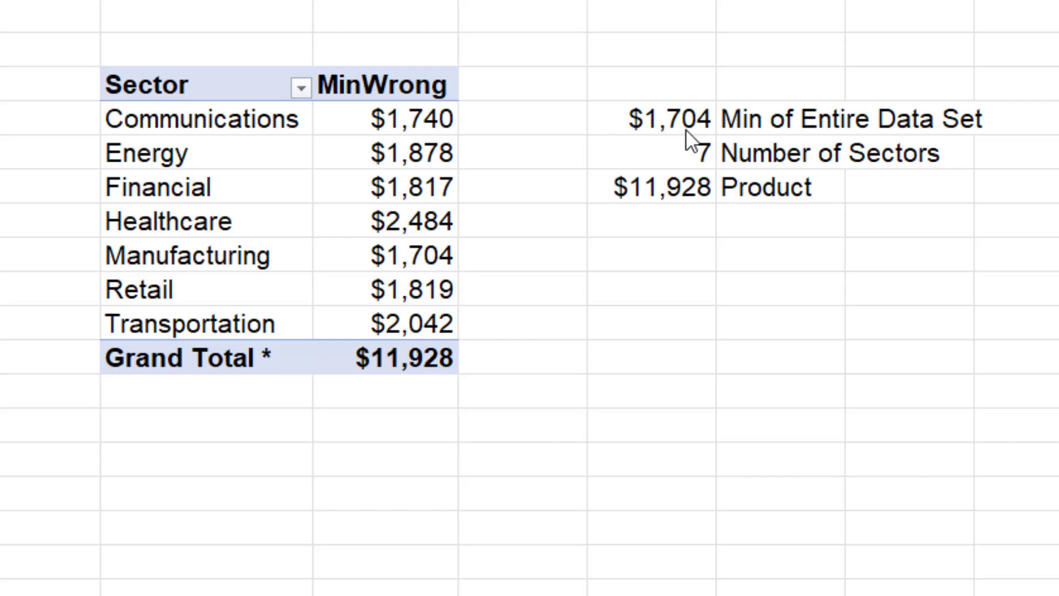
mouse_move(578, 145)
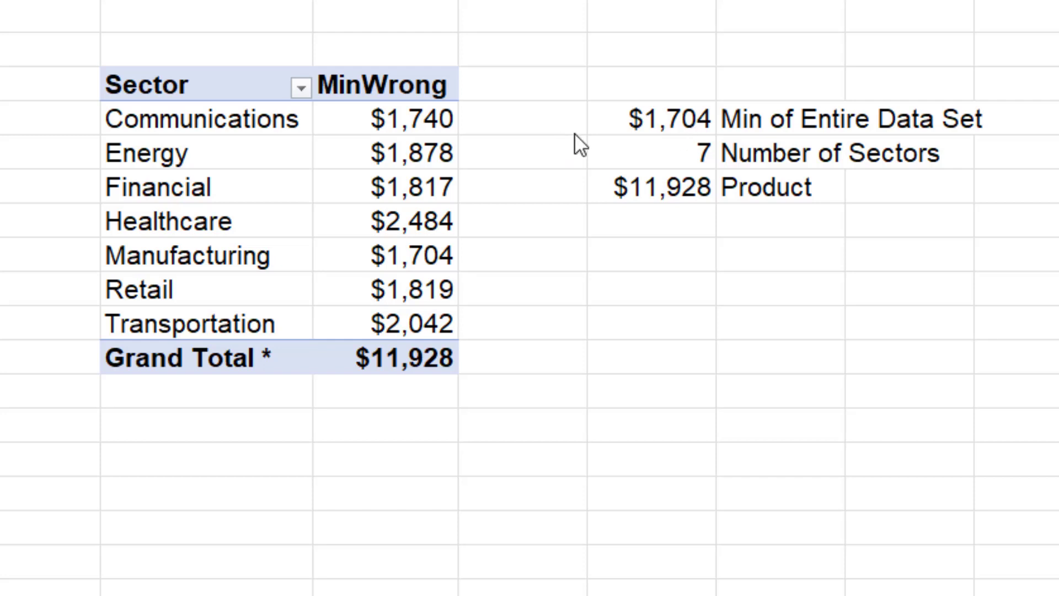
mouse_move(145, 135)
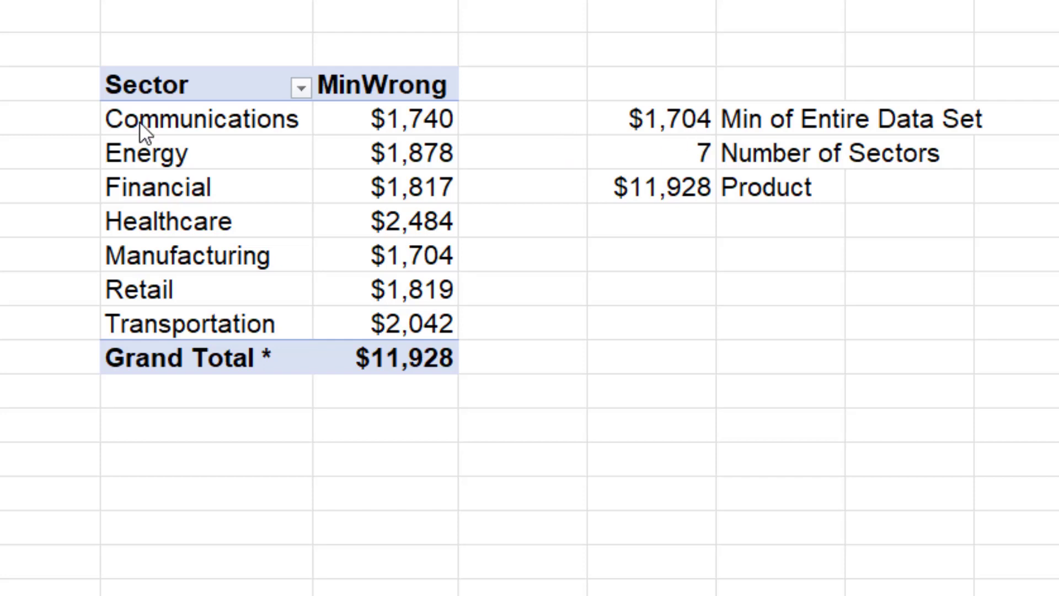
mouse_move(192, 331)
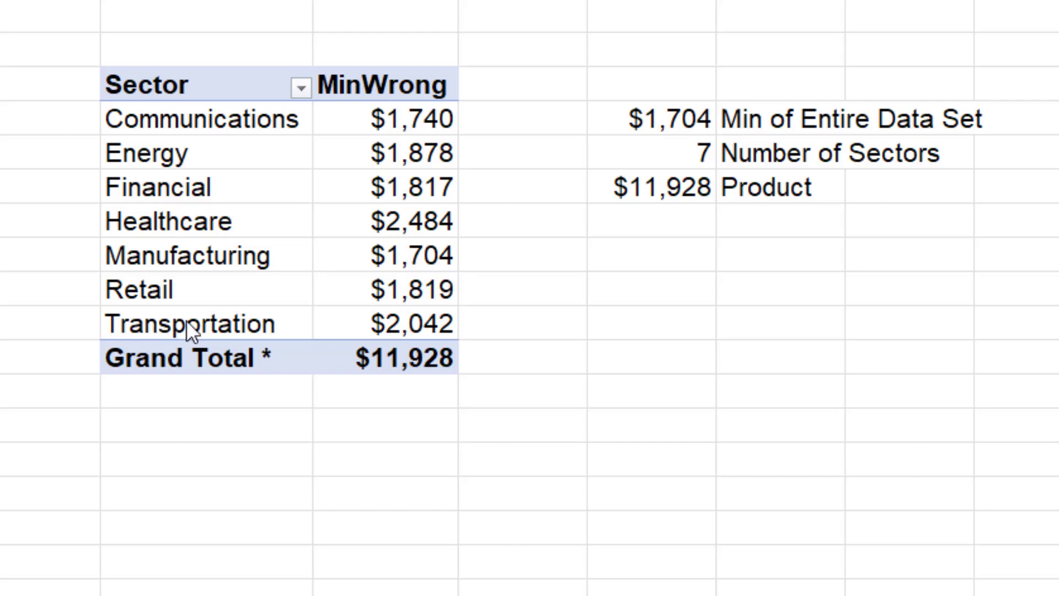
mouse_move(681, 208)
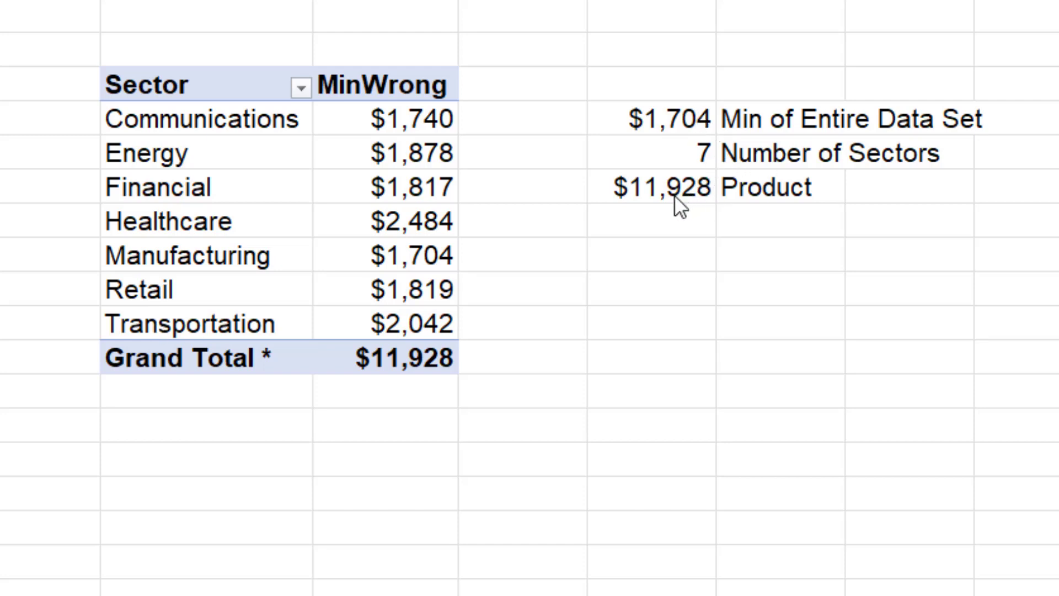